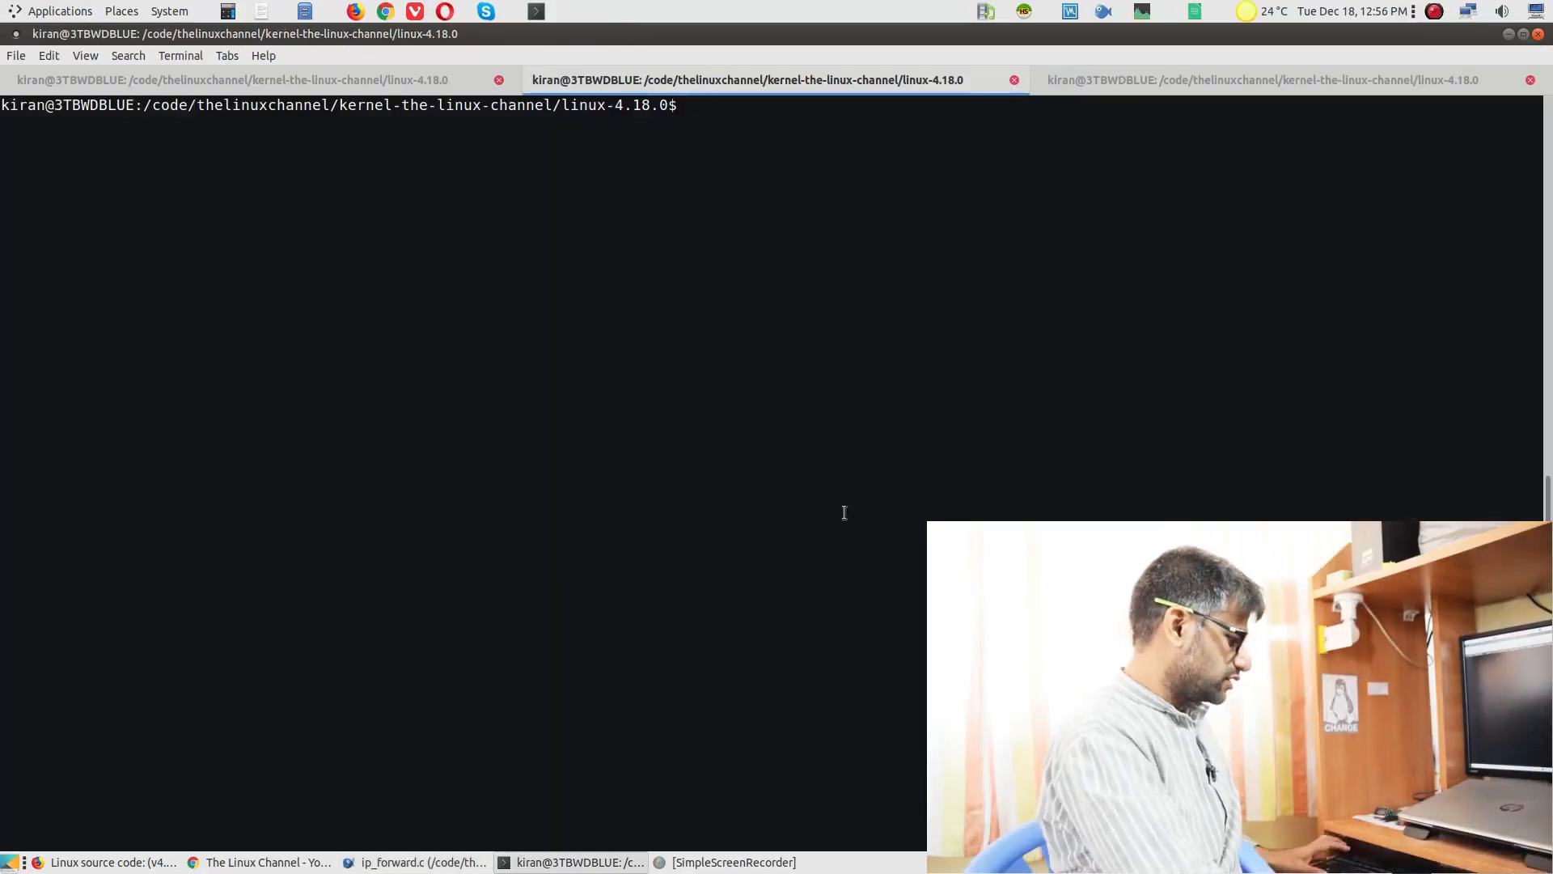
# - Run ifconfig to list eno1, lo and virbr0, then switch to the ip_forward.c Bluefish window
pyautogui.write('ifconfig')
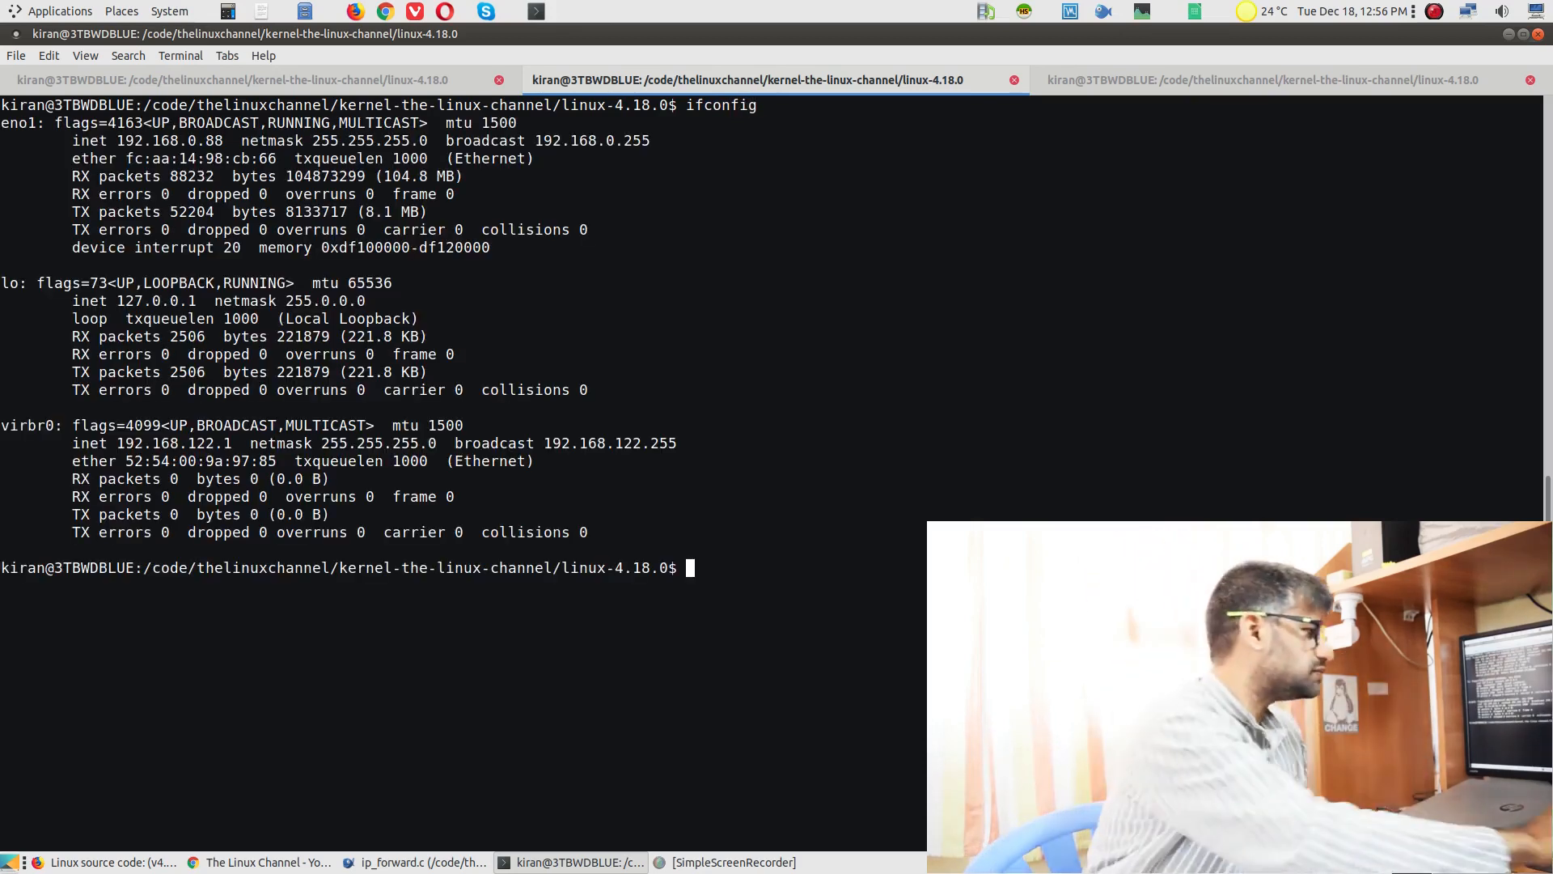
pyautogui.click(416, 862)
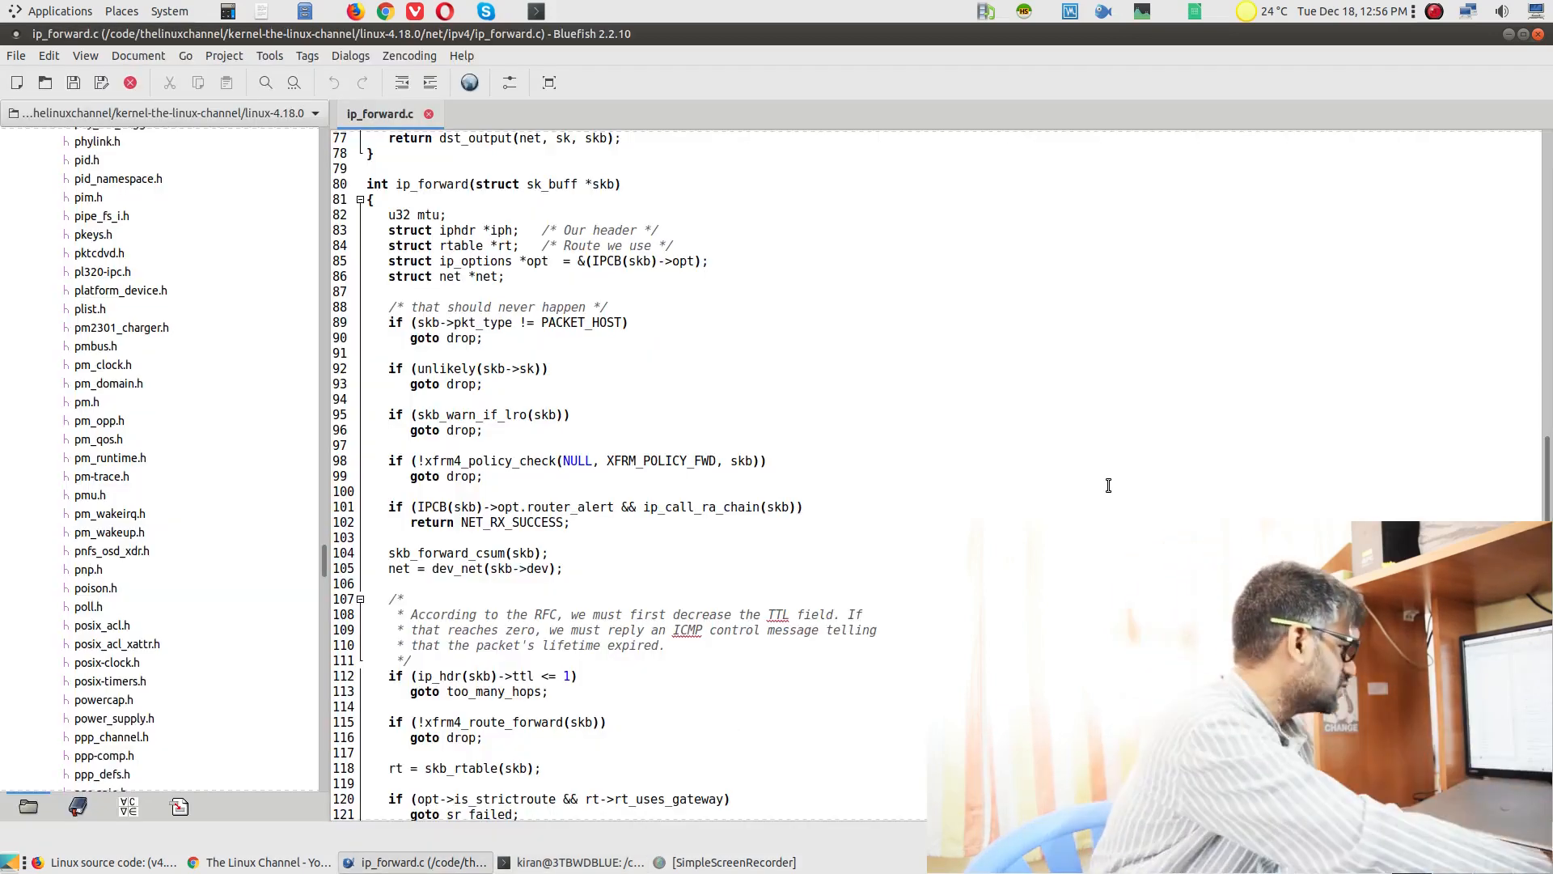
# - Switch to the Chrome window showing The Linux Channel on YouTube
pyautogui.click(262, 863)
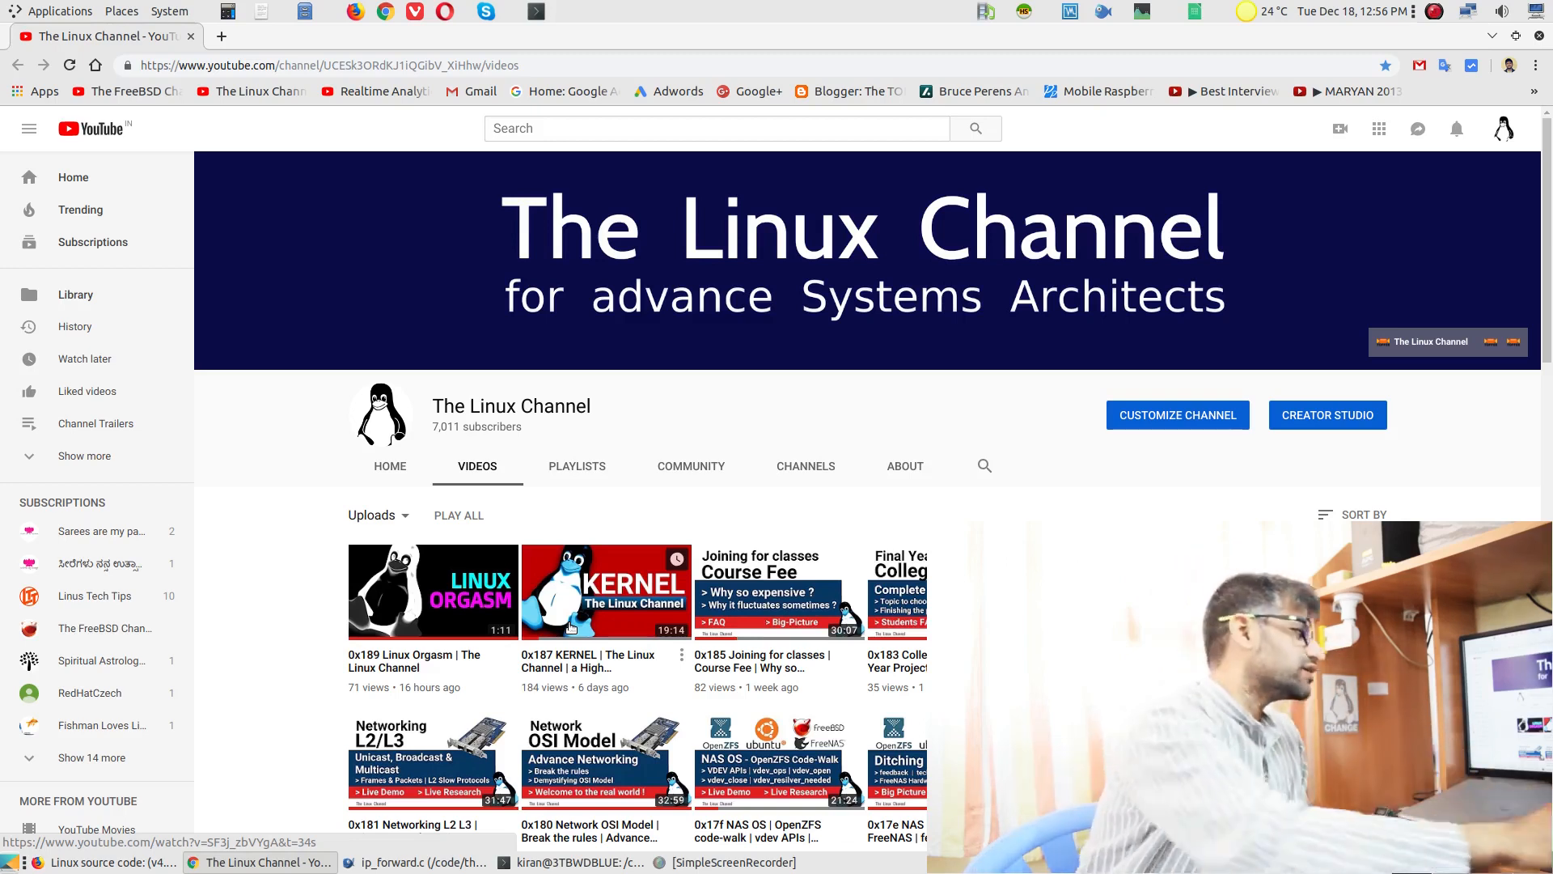
pyautogui.click(416, 862)
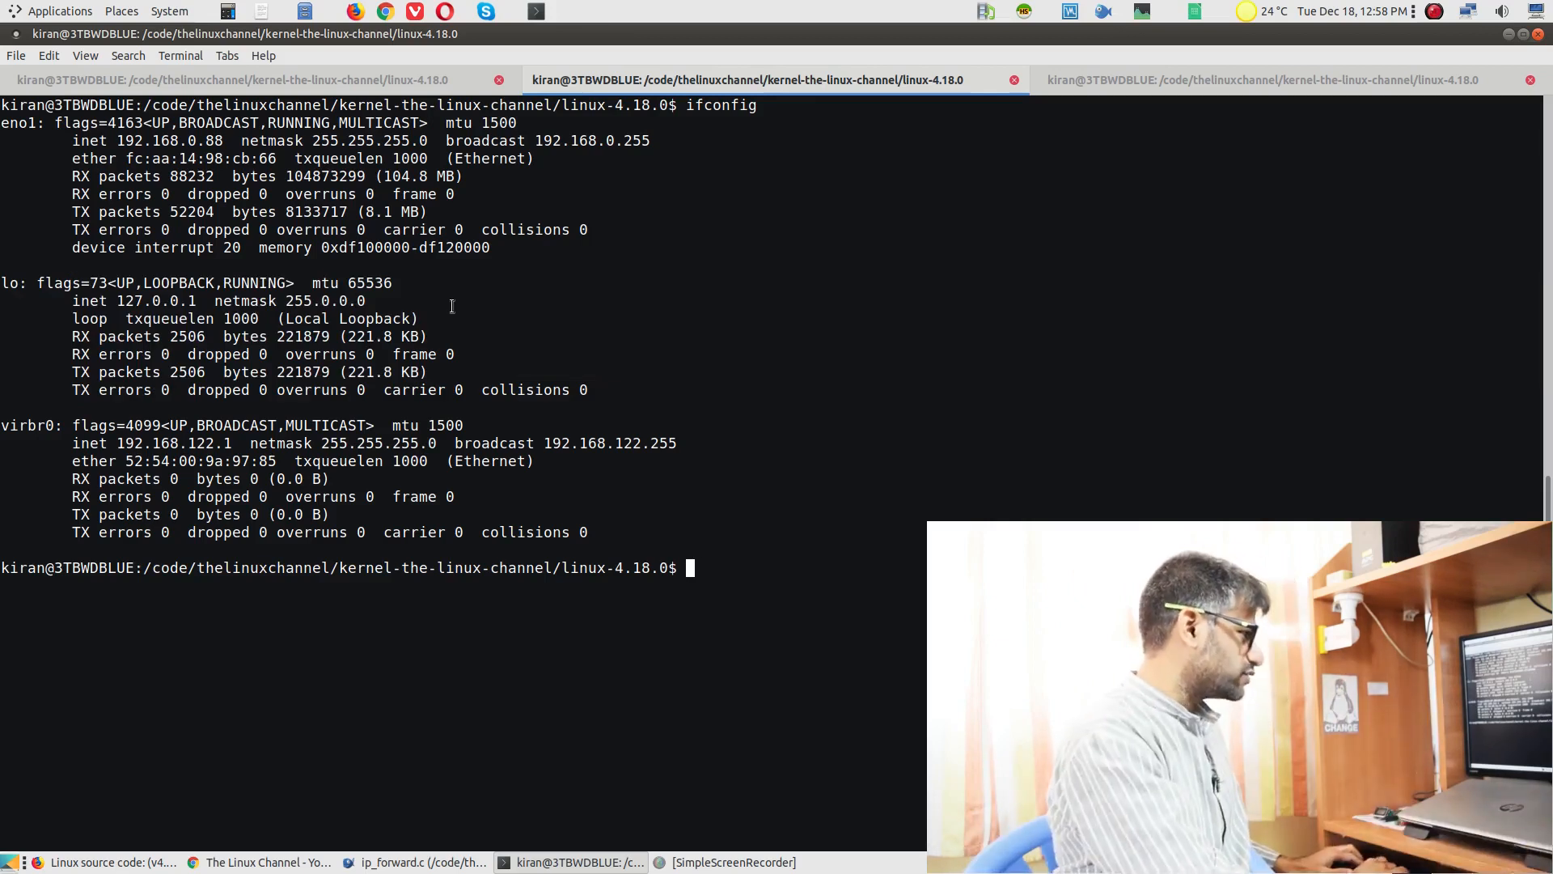
# - Start iperf -s, then in a new terminal tab enter iperf -c localhost as the client
pyautogui.write('iperf -s')
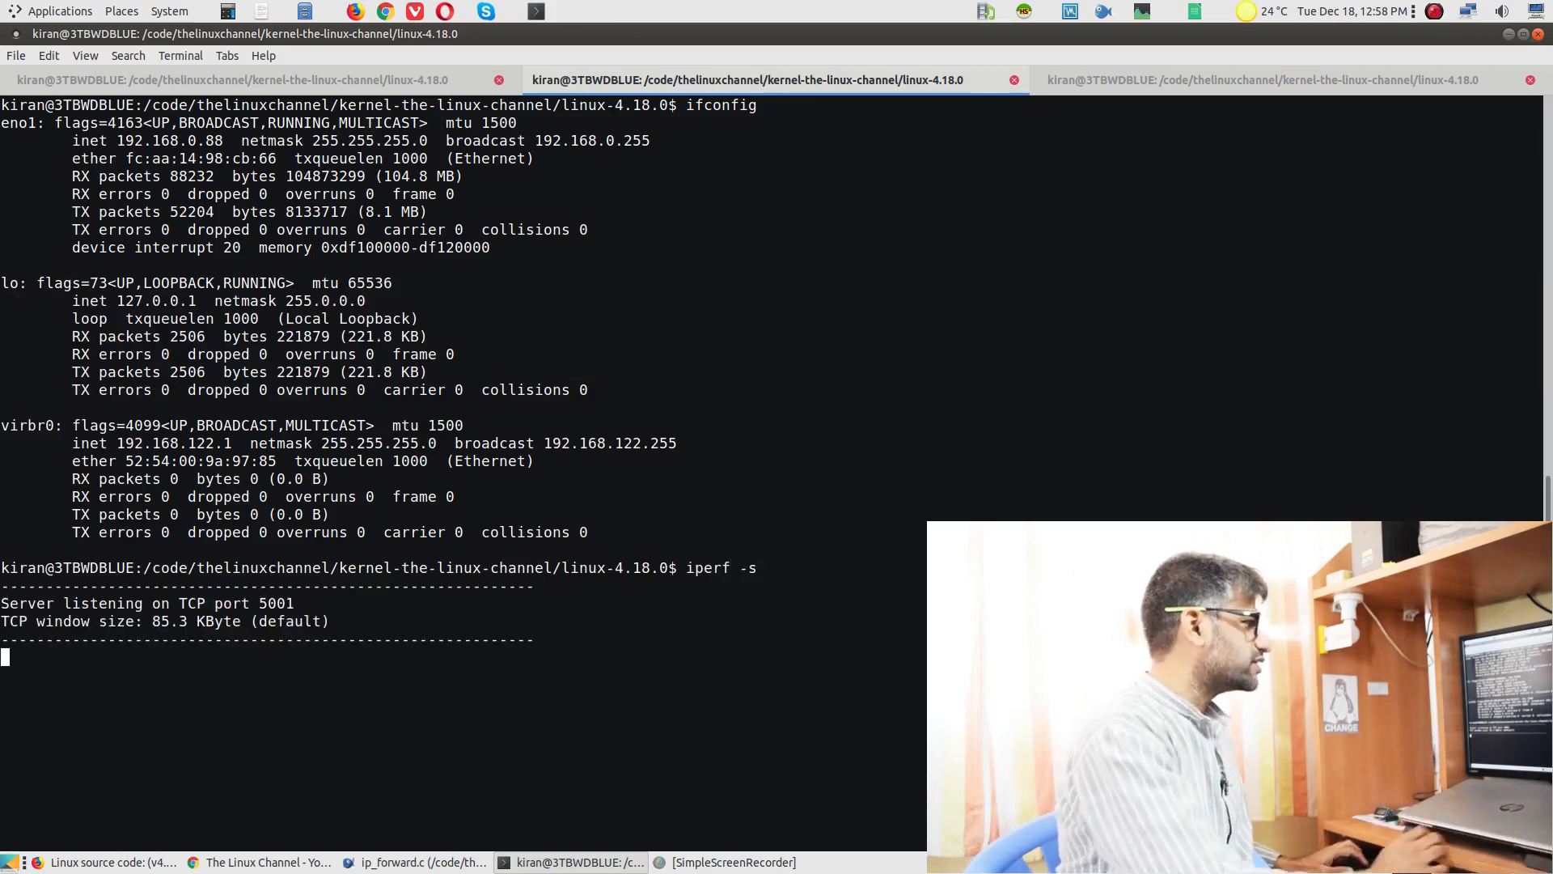
pyautogui.click(15, 55)
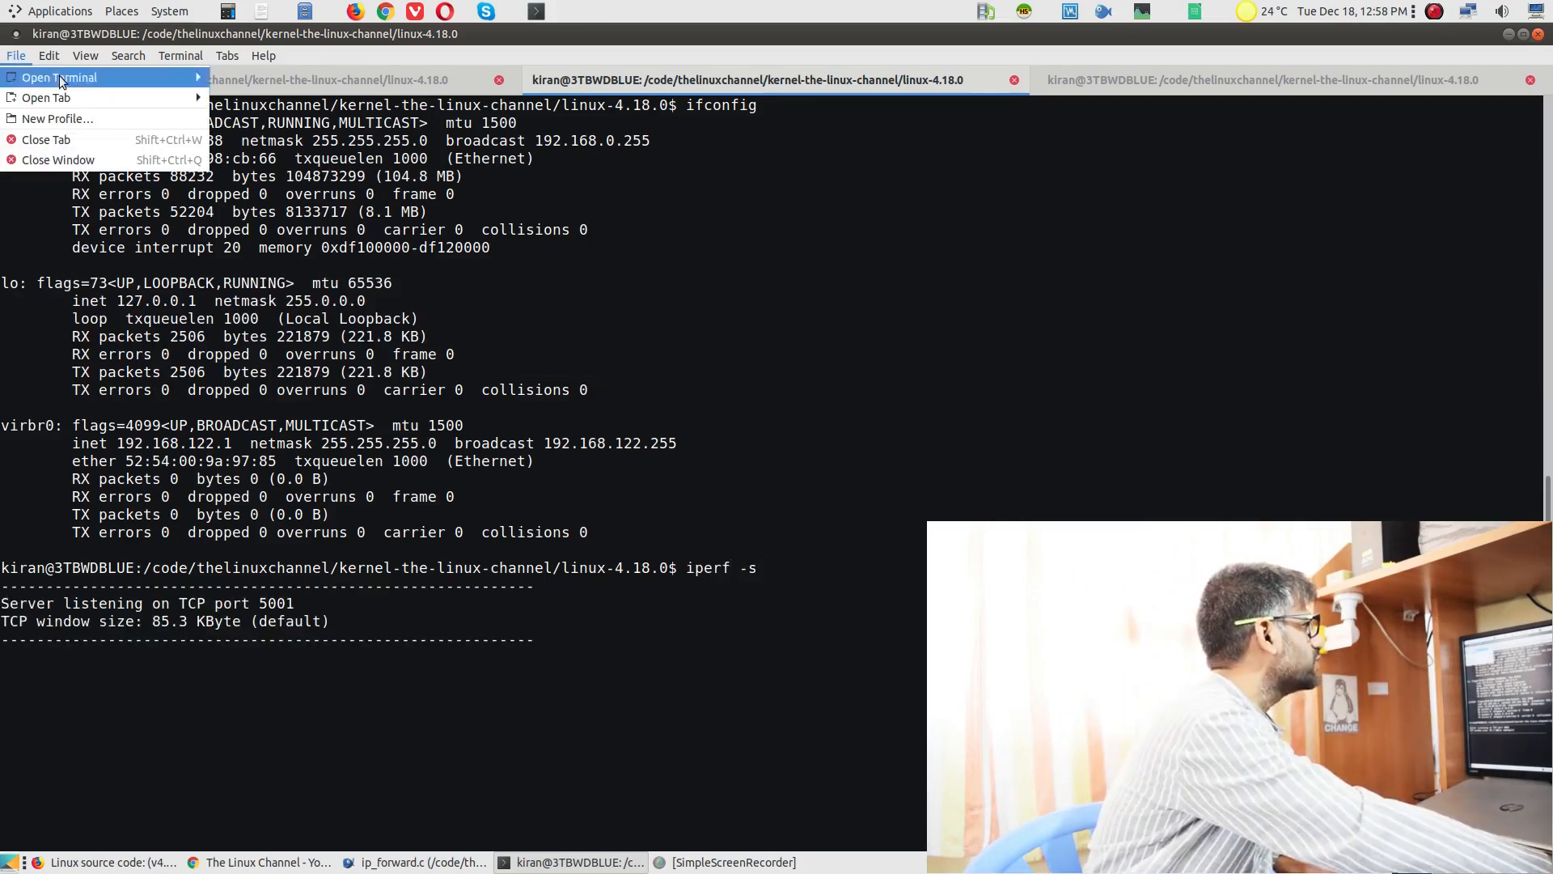
pyautogui.click(45, 97)
pyautogui.write('iperf -')
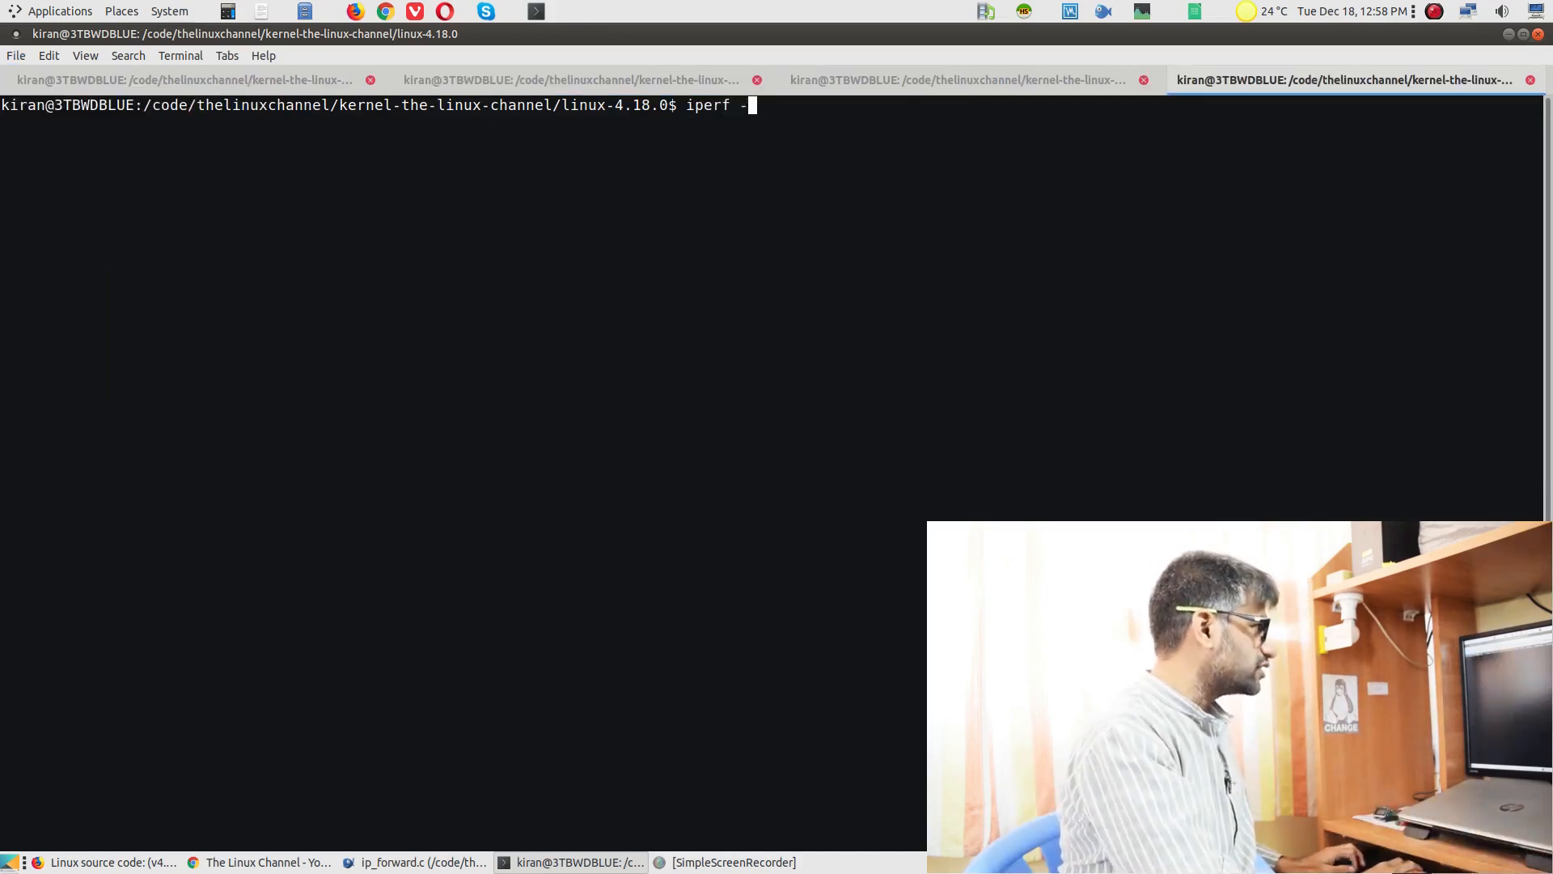
pyautogui.write('c lo')
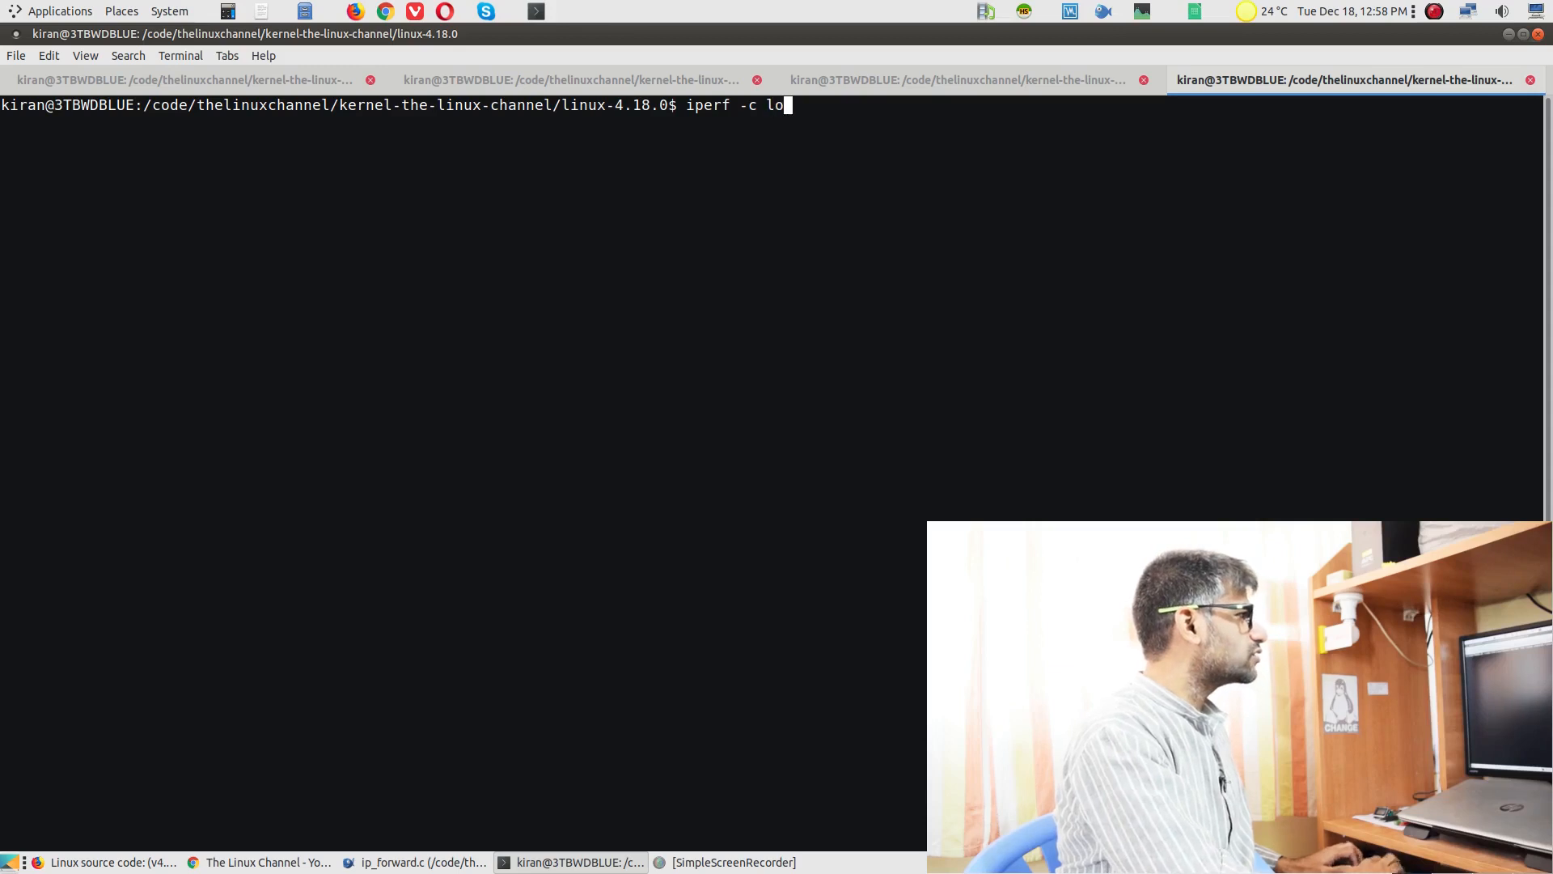
pyautogui.write('calhost')
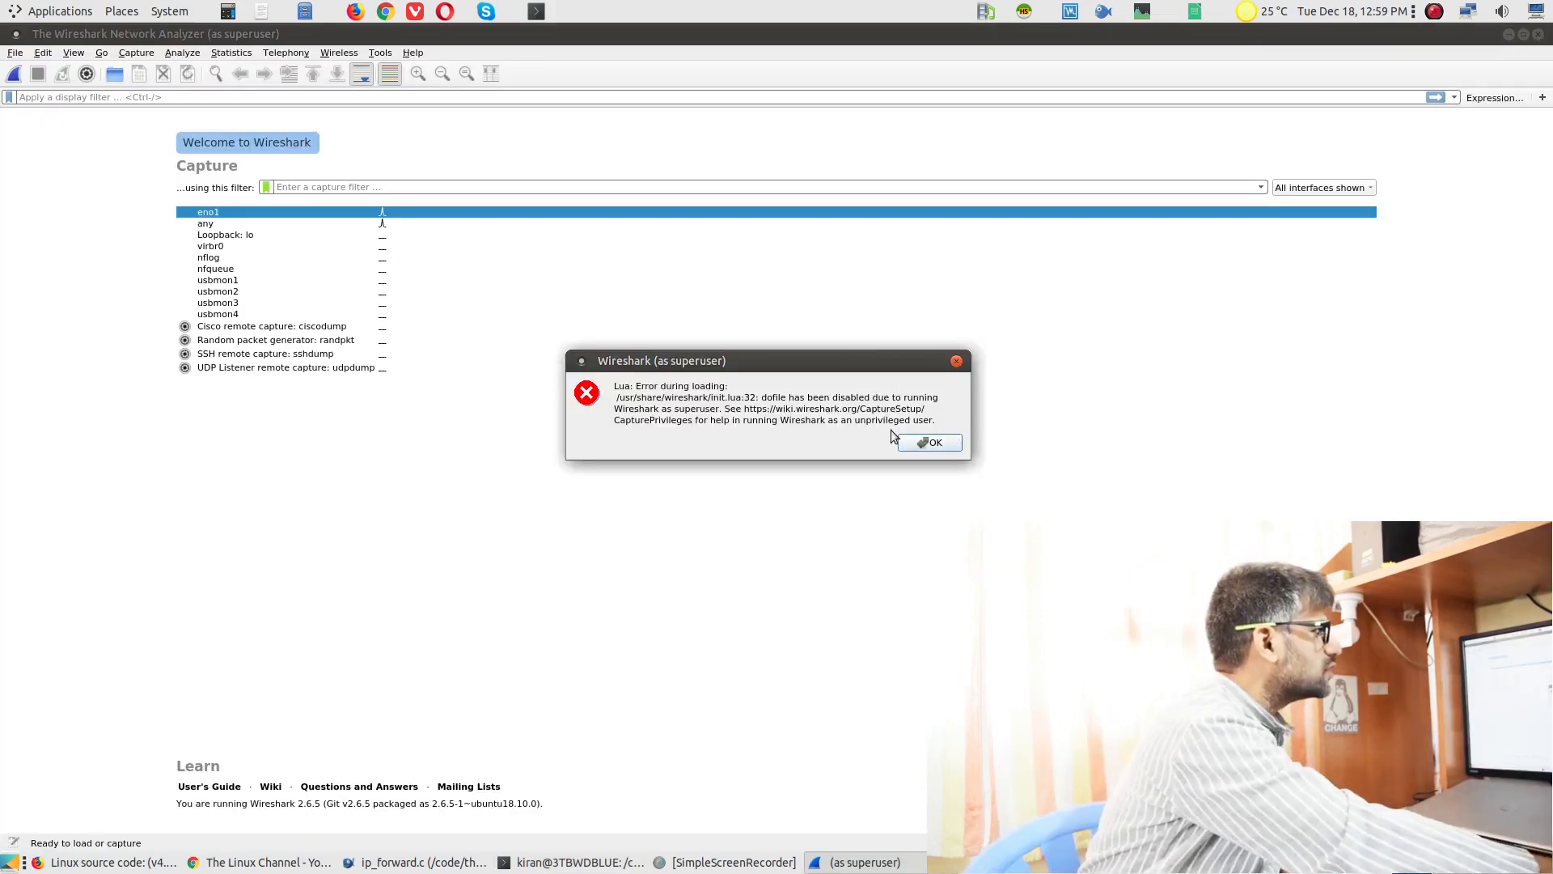
pyautogui.click(928, 442)
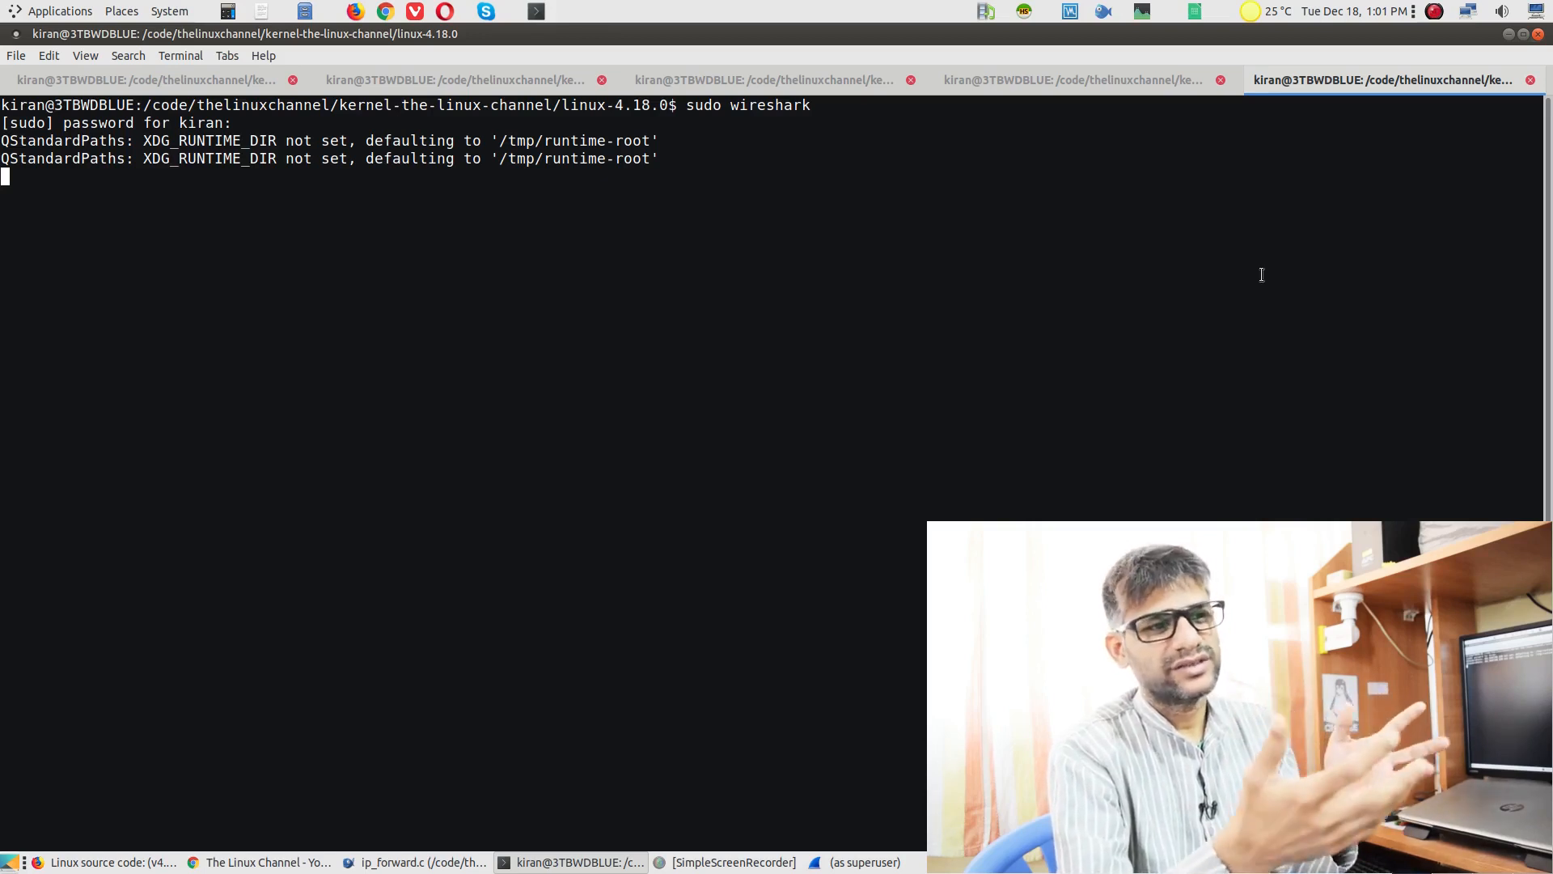
# - Run iperf -c localhost and read the loopback bandwidth of about 41–45 Gbits/sec
pyautogui.click(1075, 79)
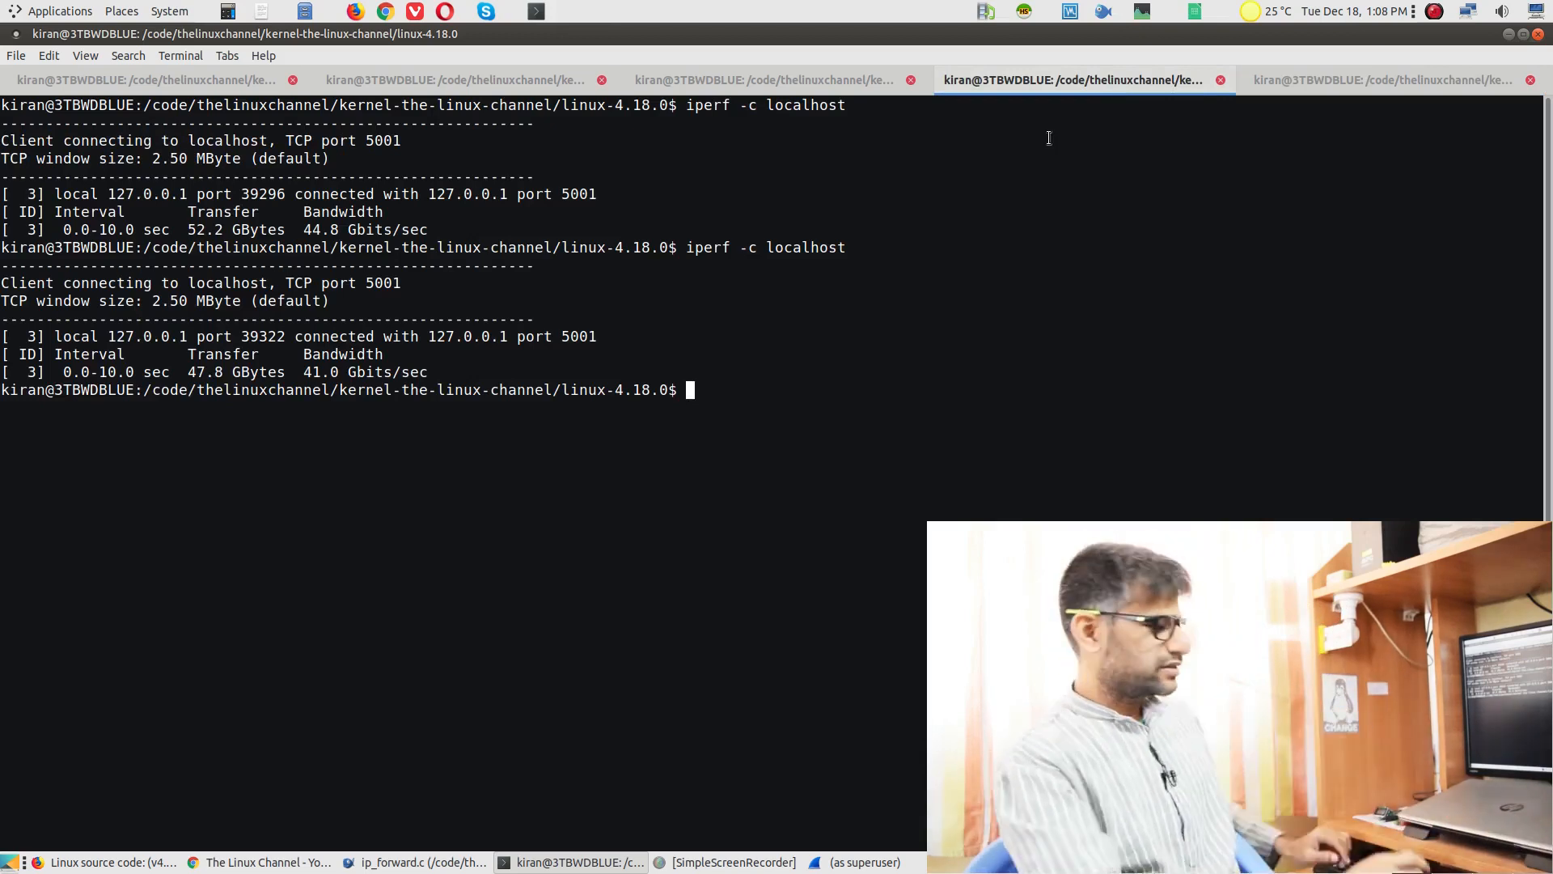
# - Bring up the tracepath manual page with man tracepath
pyautogui.write('man')
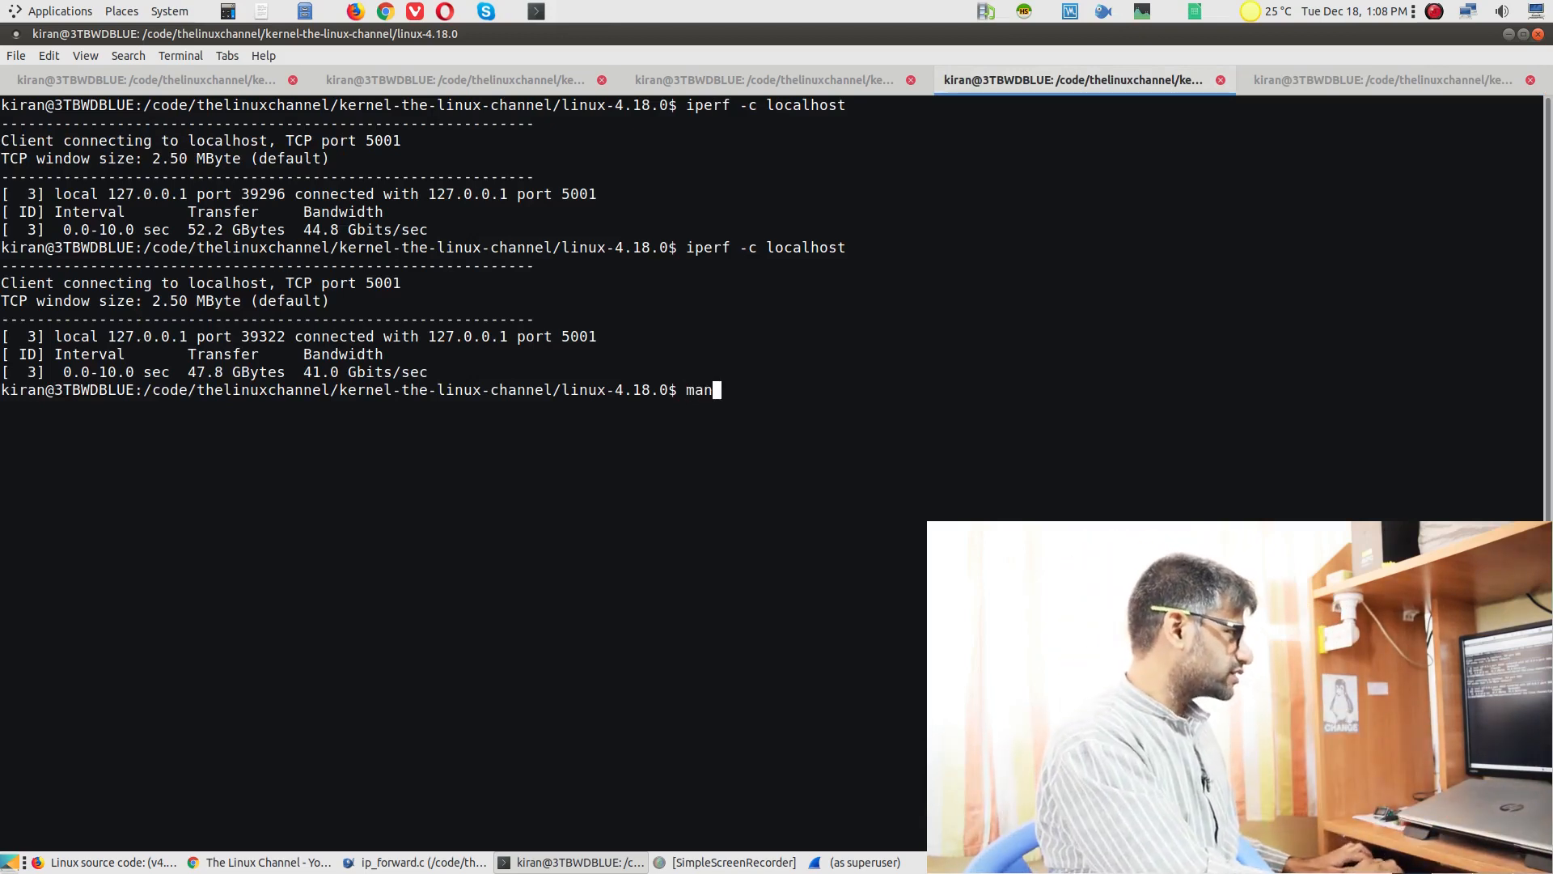
pyautogui.write('tracepath')
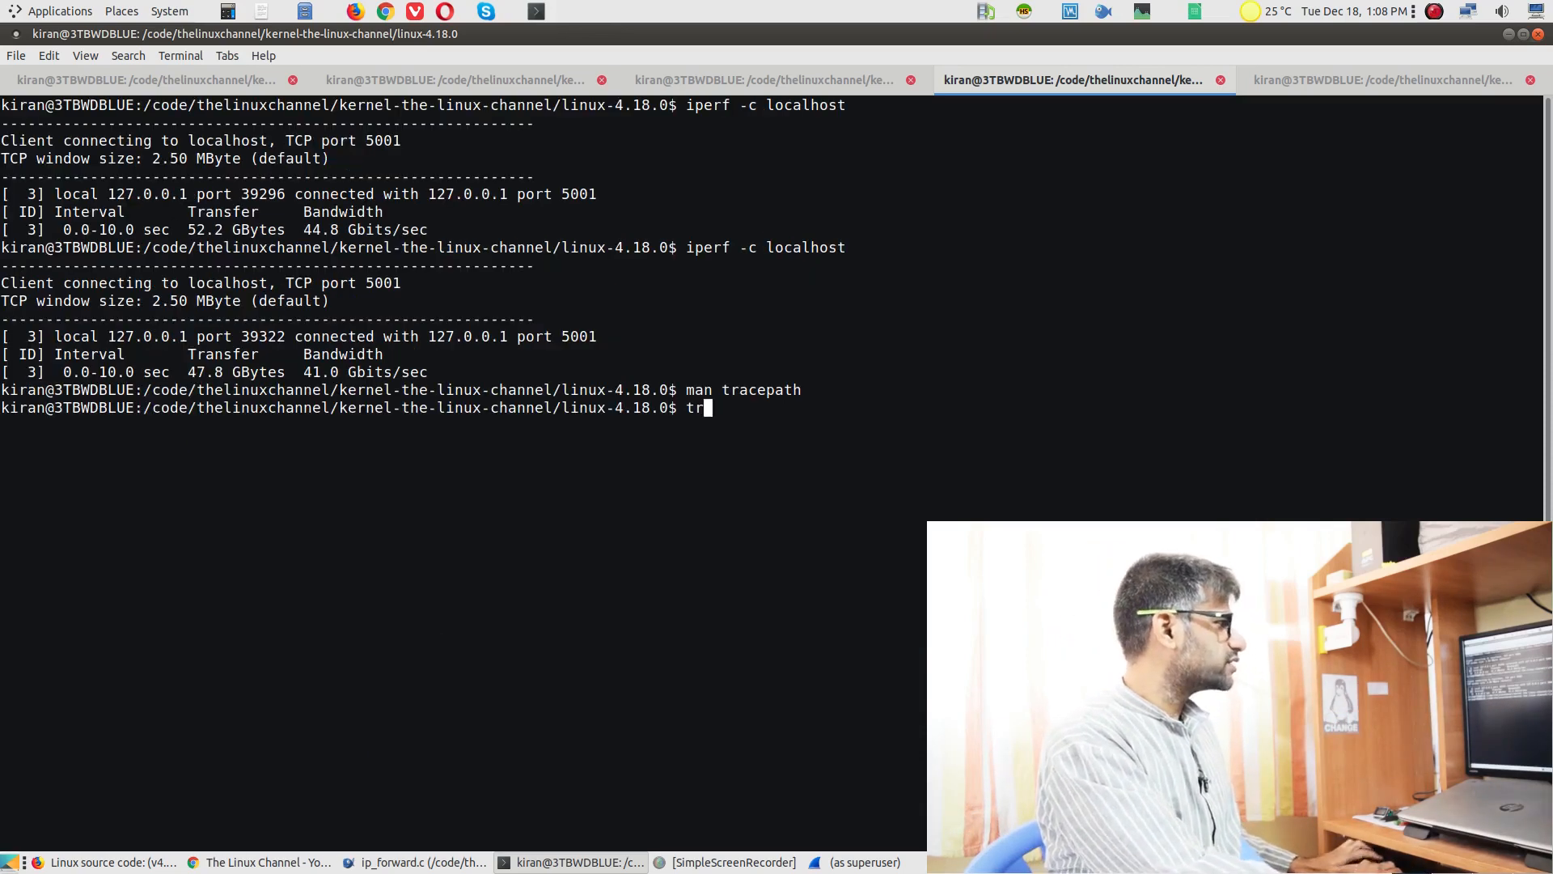
# - Run tracepath -nb4 8.8.8.8 and interrupt it with Ctrl+C once hops stop replying
pyautogui.write('acepath -n')
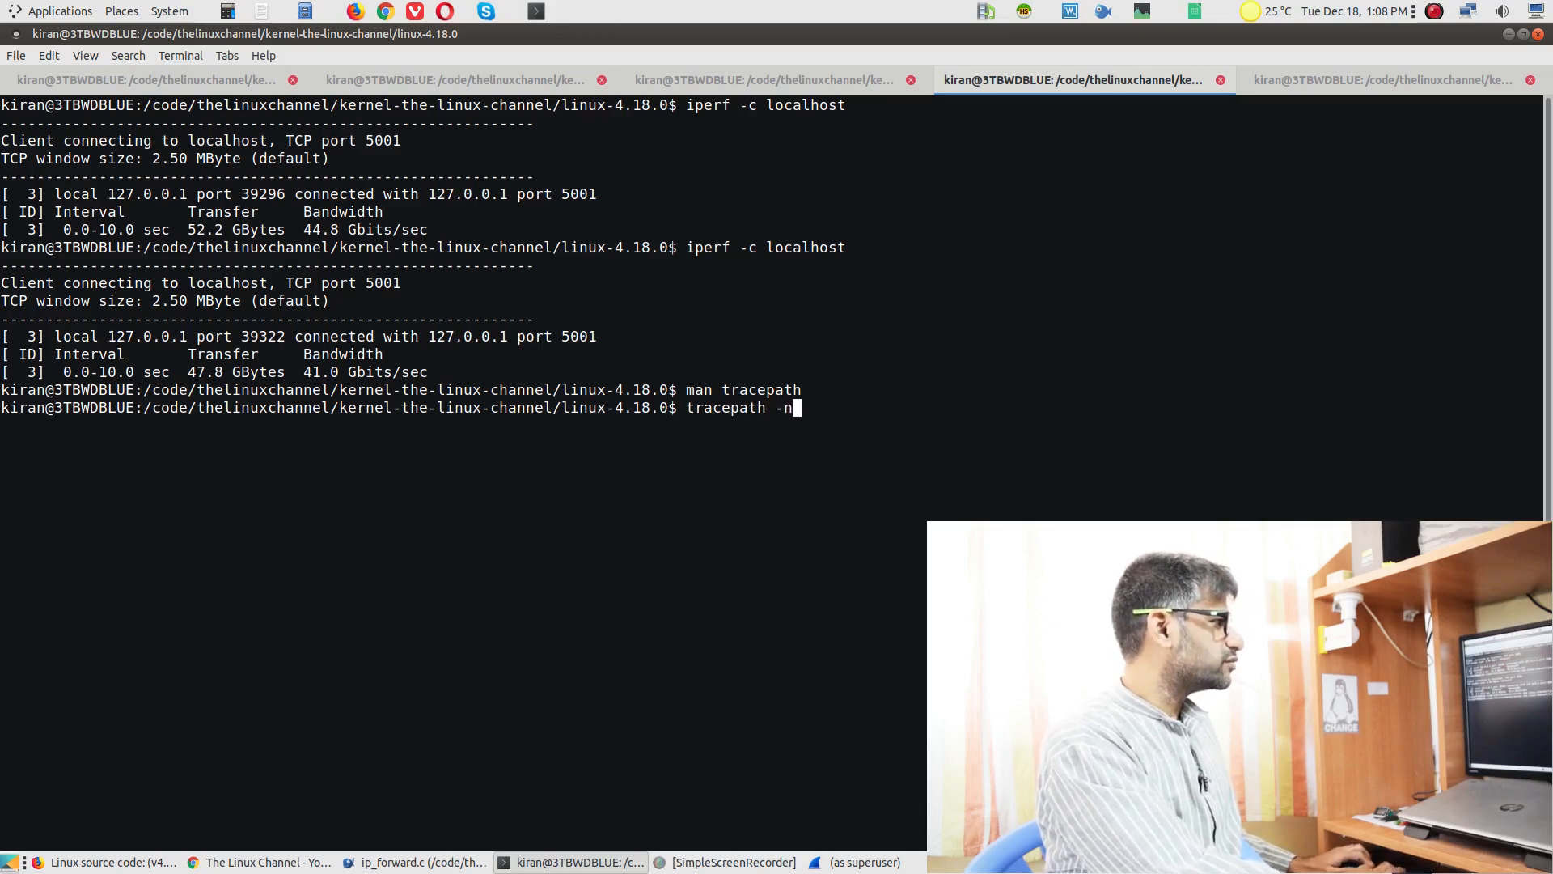
pyautogui.write('b4')
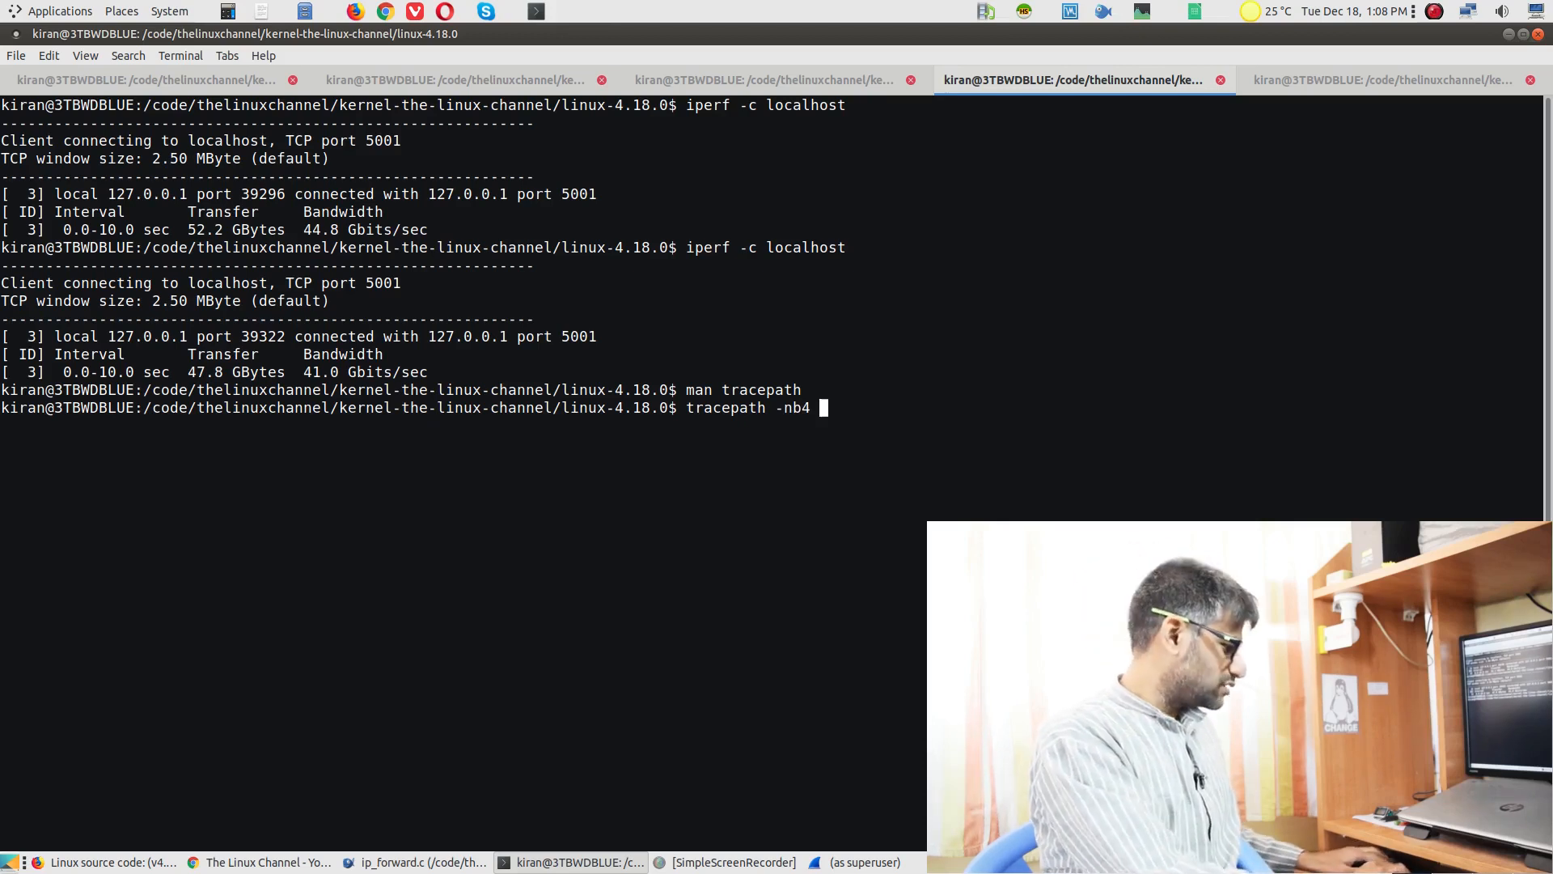
pyautogui.write('8.8.8.8')
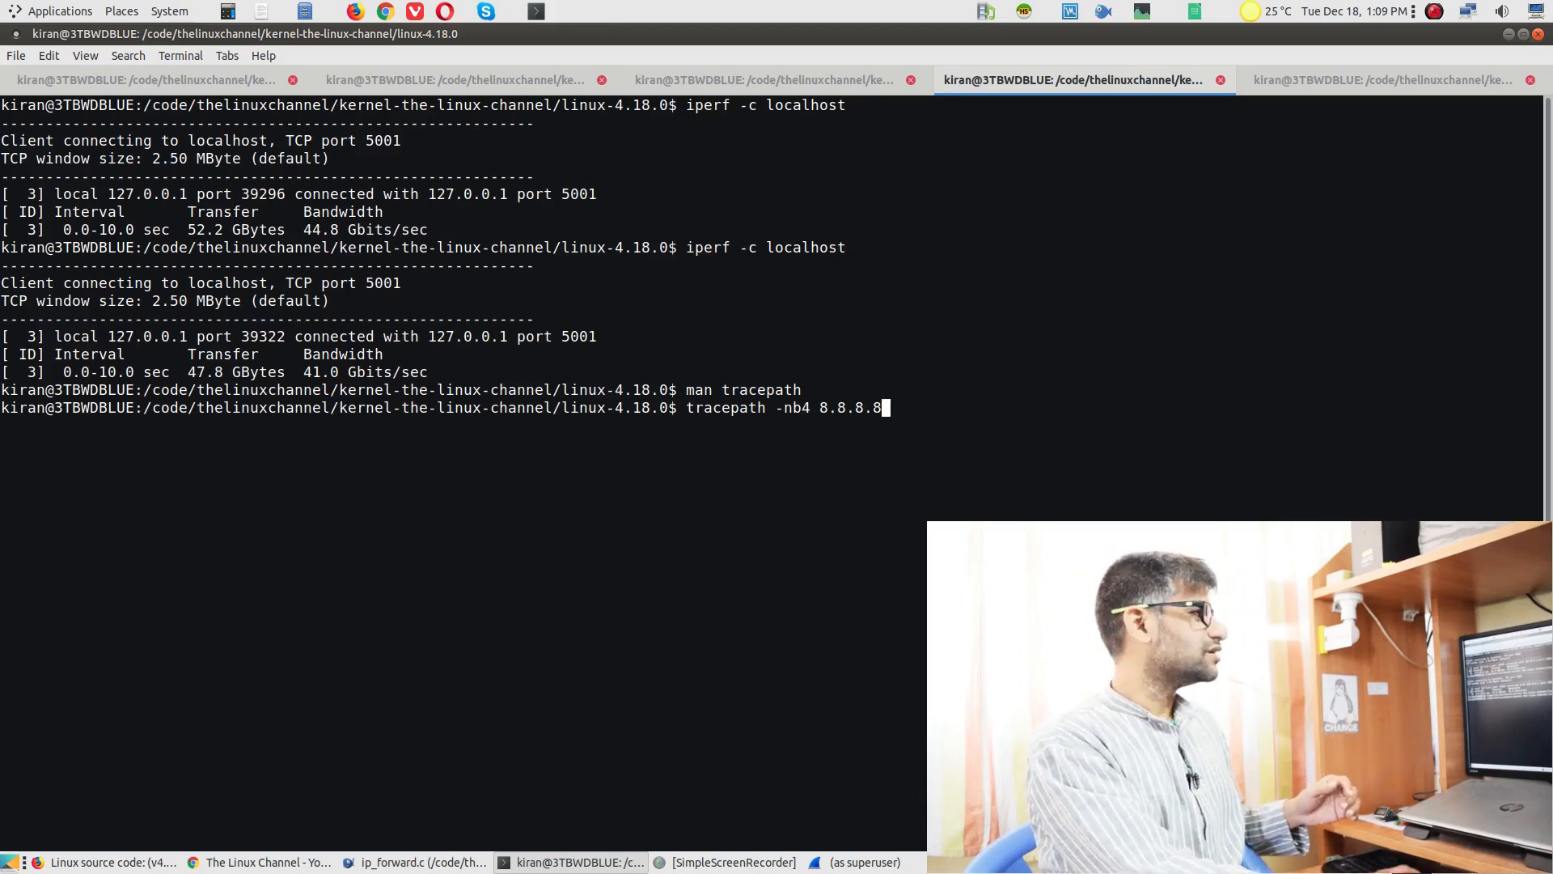
pyautogui.press('Return')
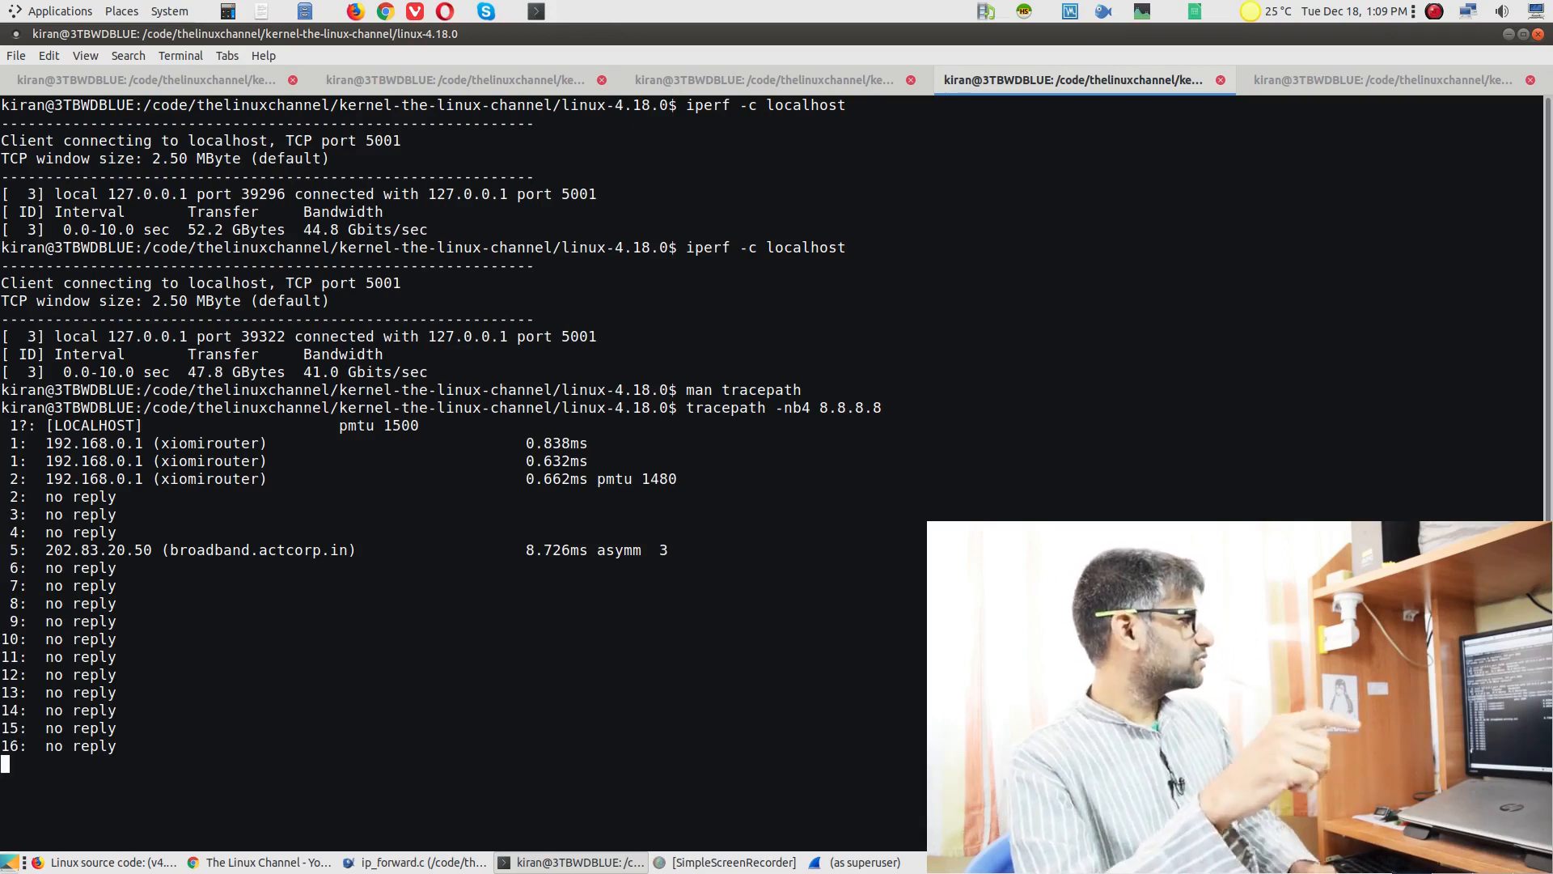
pyautogui.press('ctrl+c')
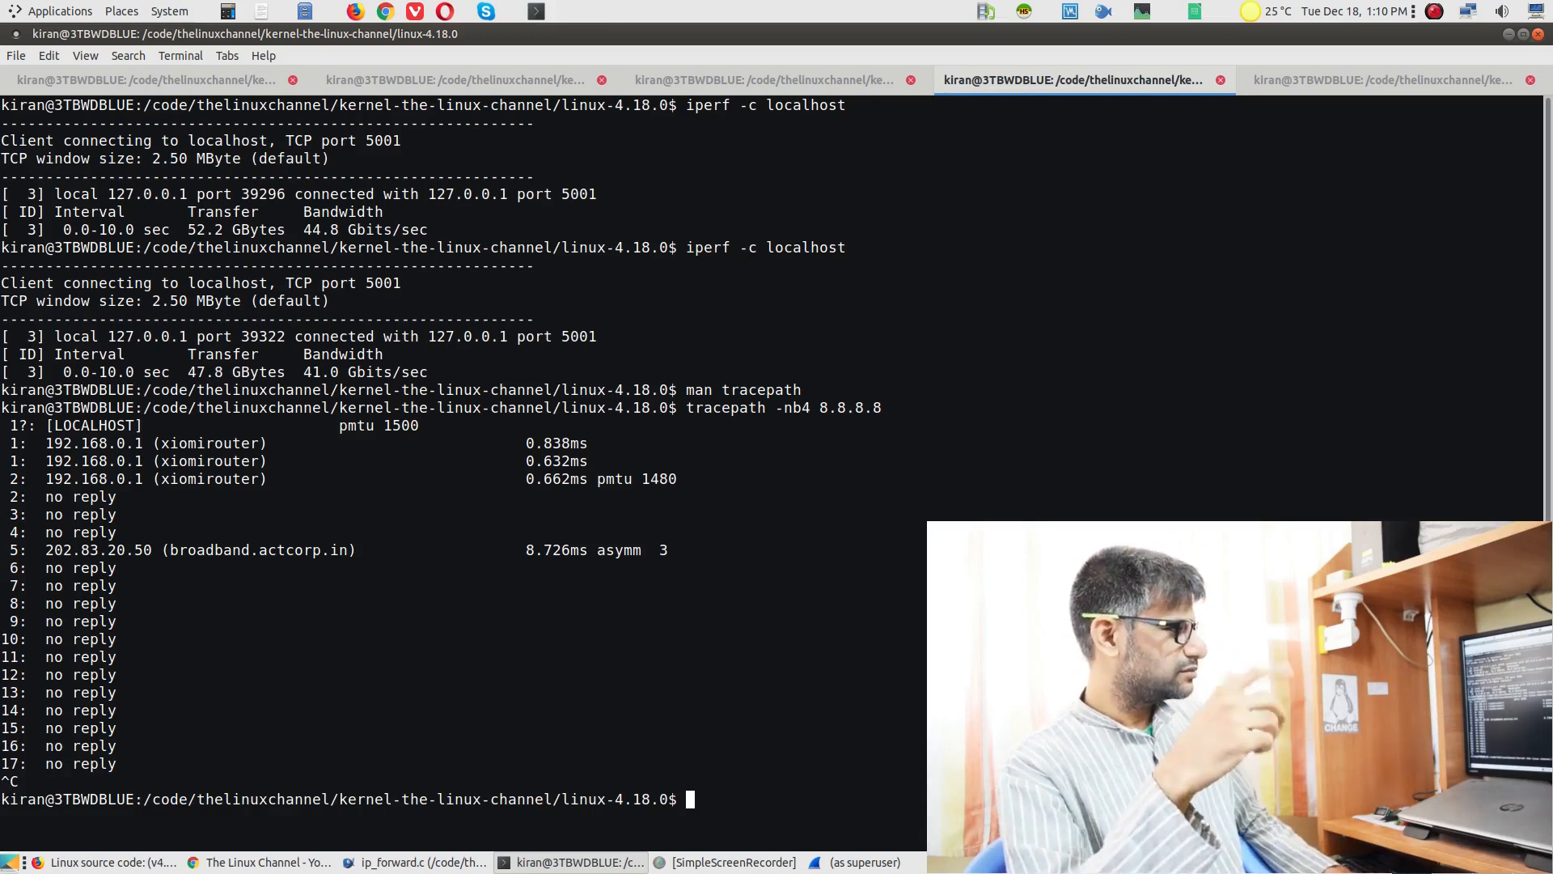
# - Run tracepath -nb4 google.com, showing pmtu 1480 at the router and reaching hop 5
pyautogui.write('tracepath -nb4 8.')
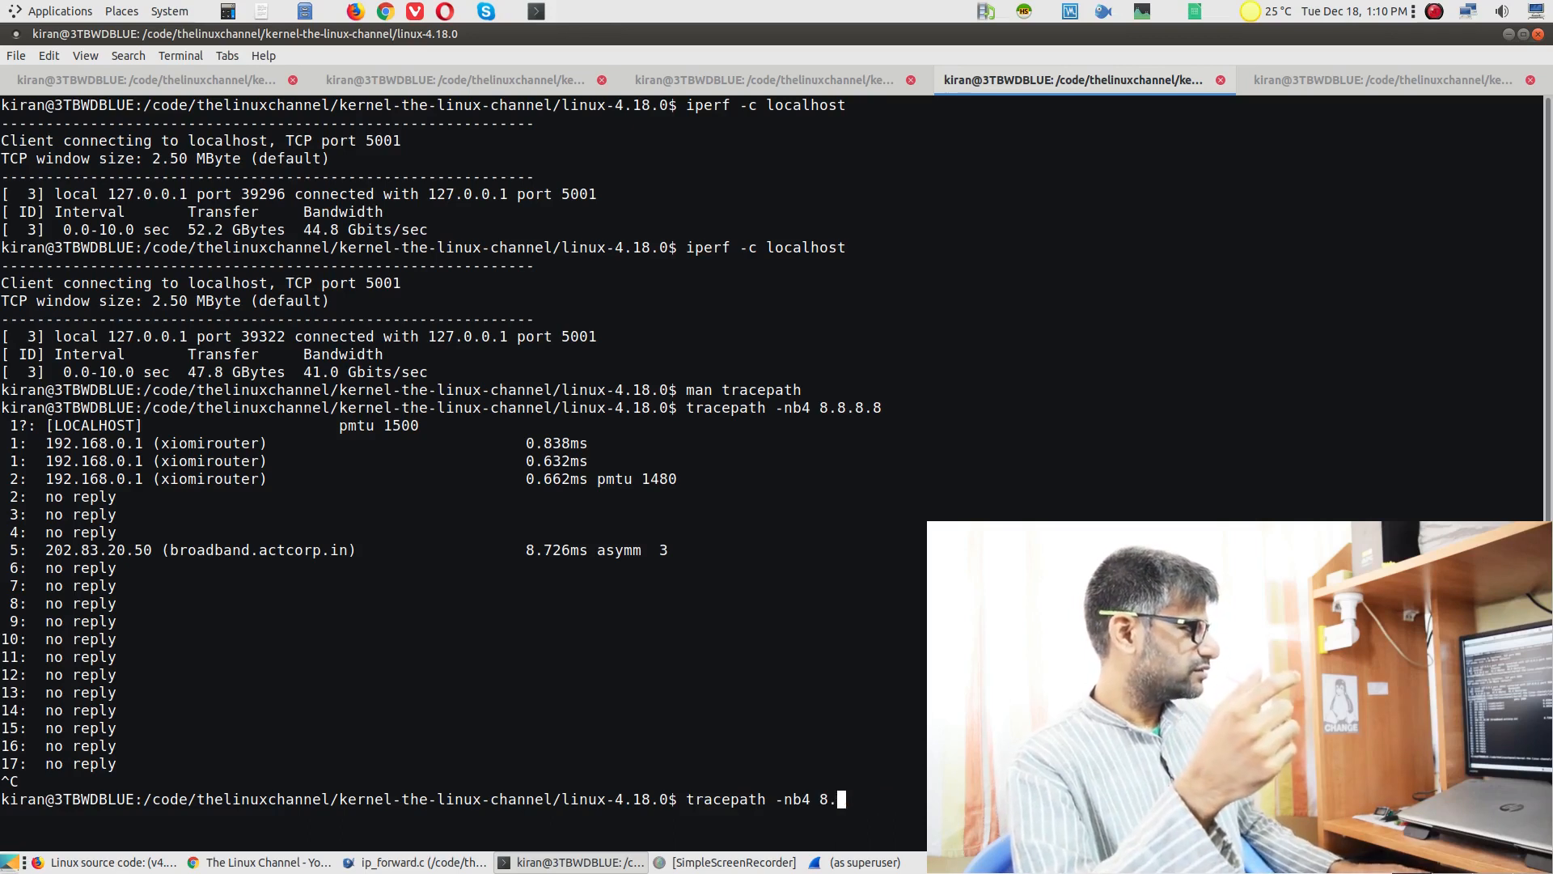
pyautogui.press('BackSpace')
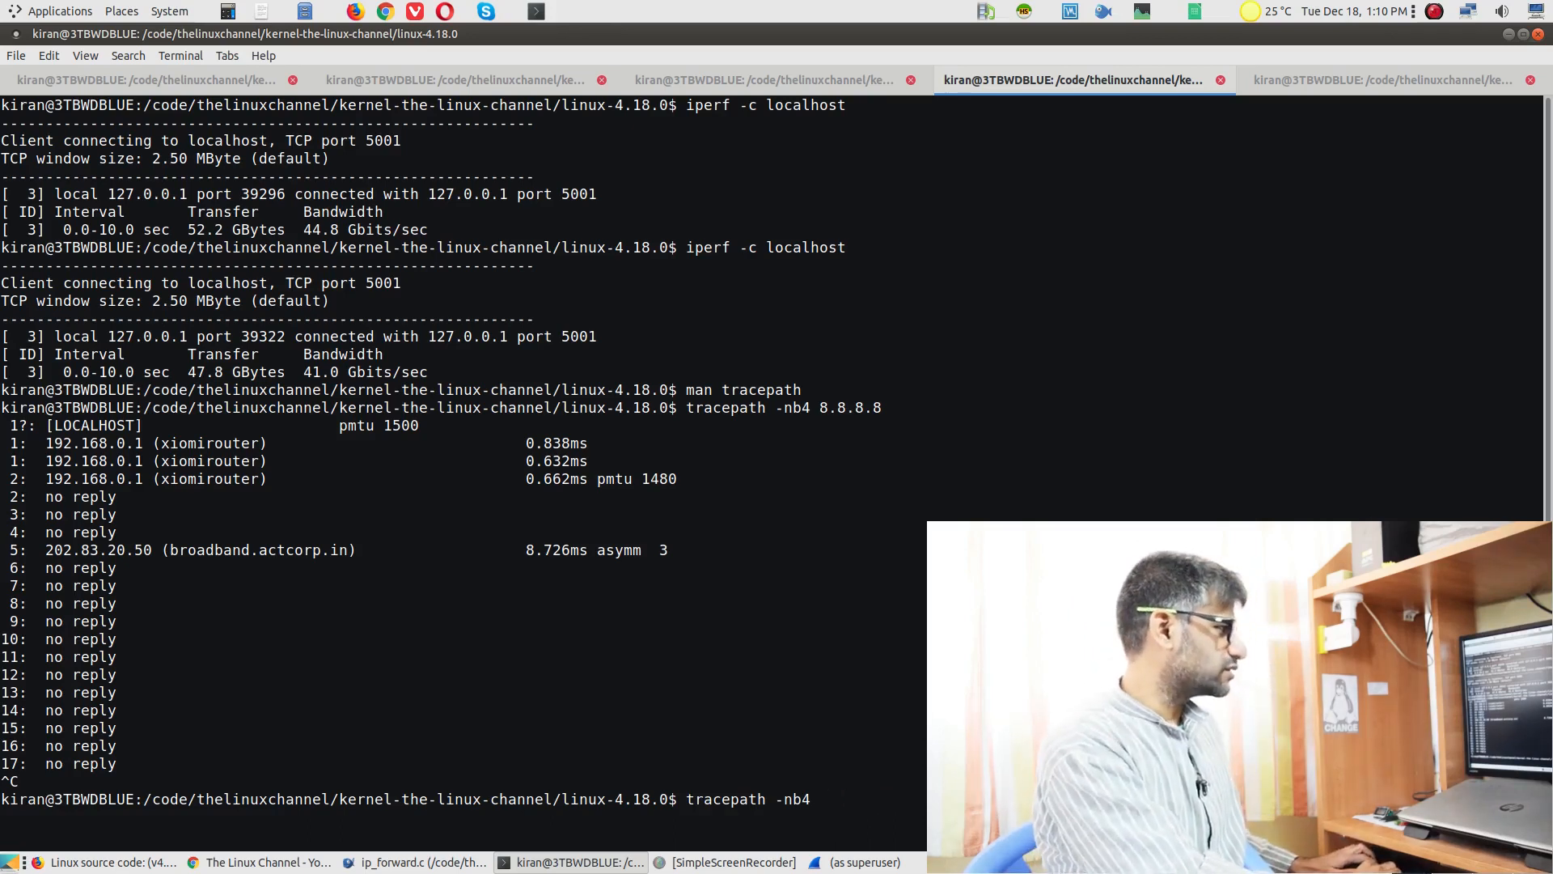
pyautogui.write('google.com')
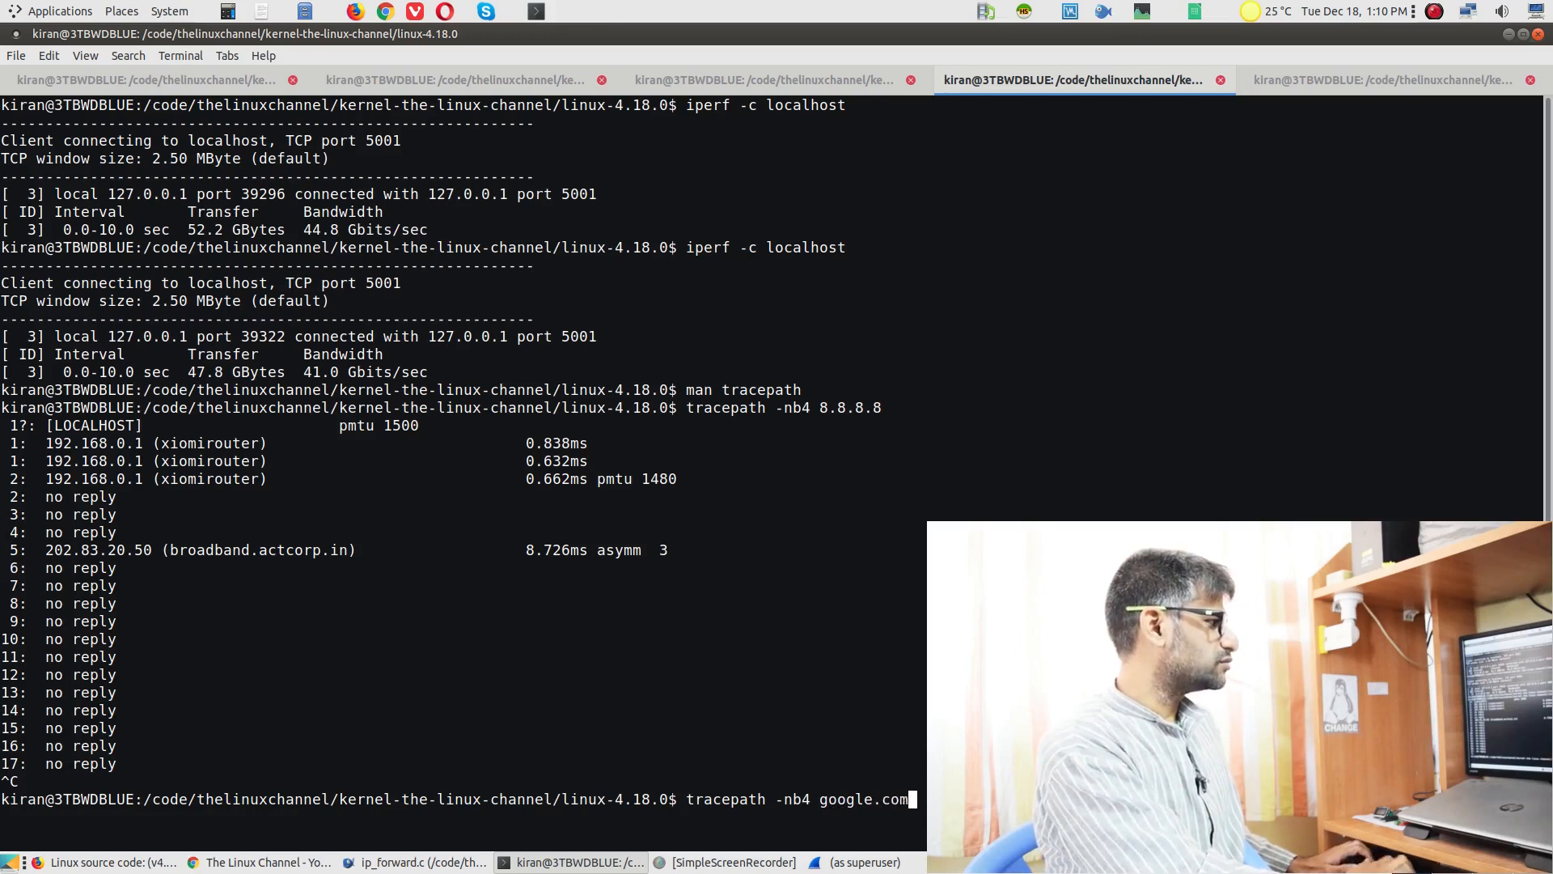
pyautogui.press('Return')
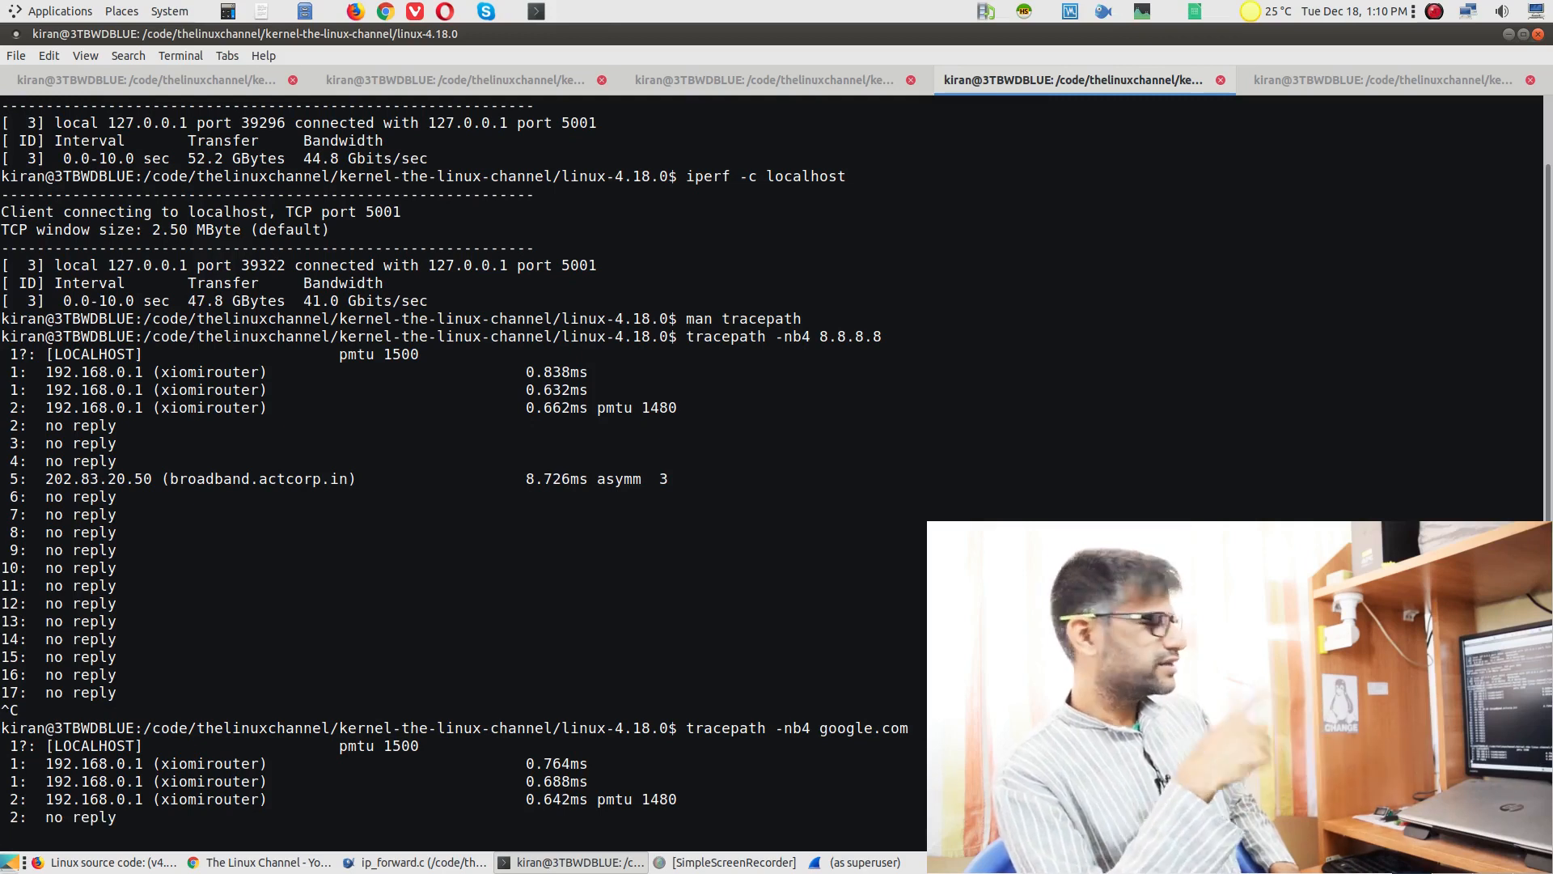
pyautogui.scroll(-3)
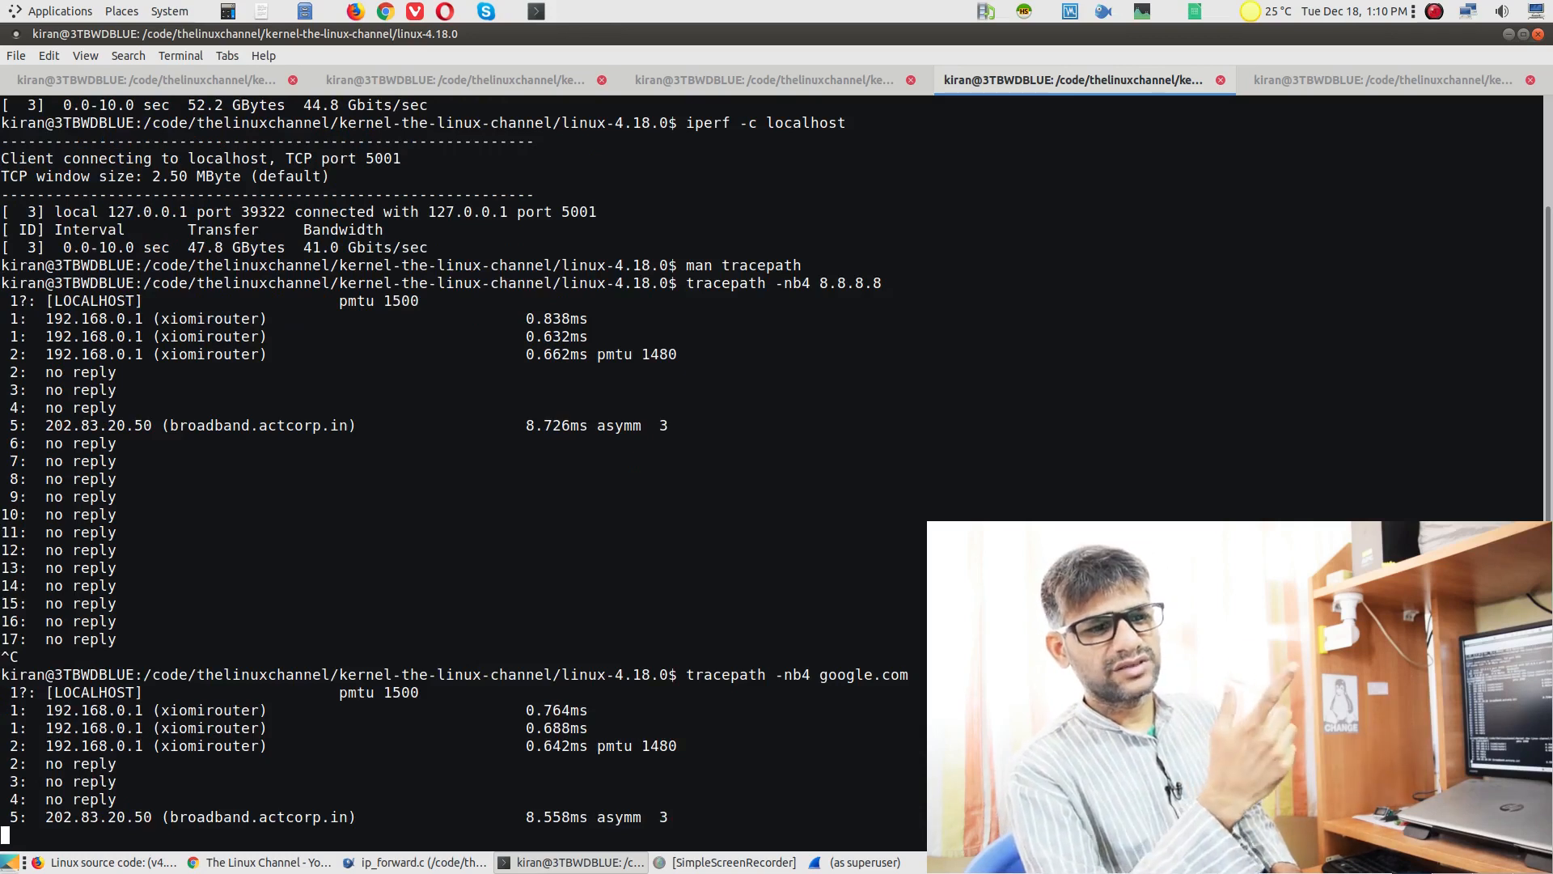
pyautogui.scroll(-3)
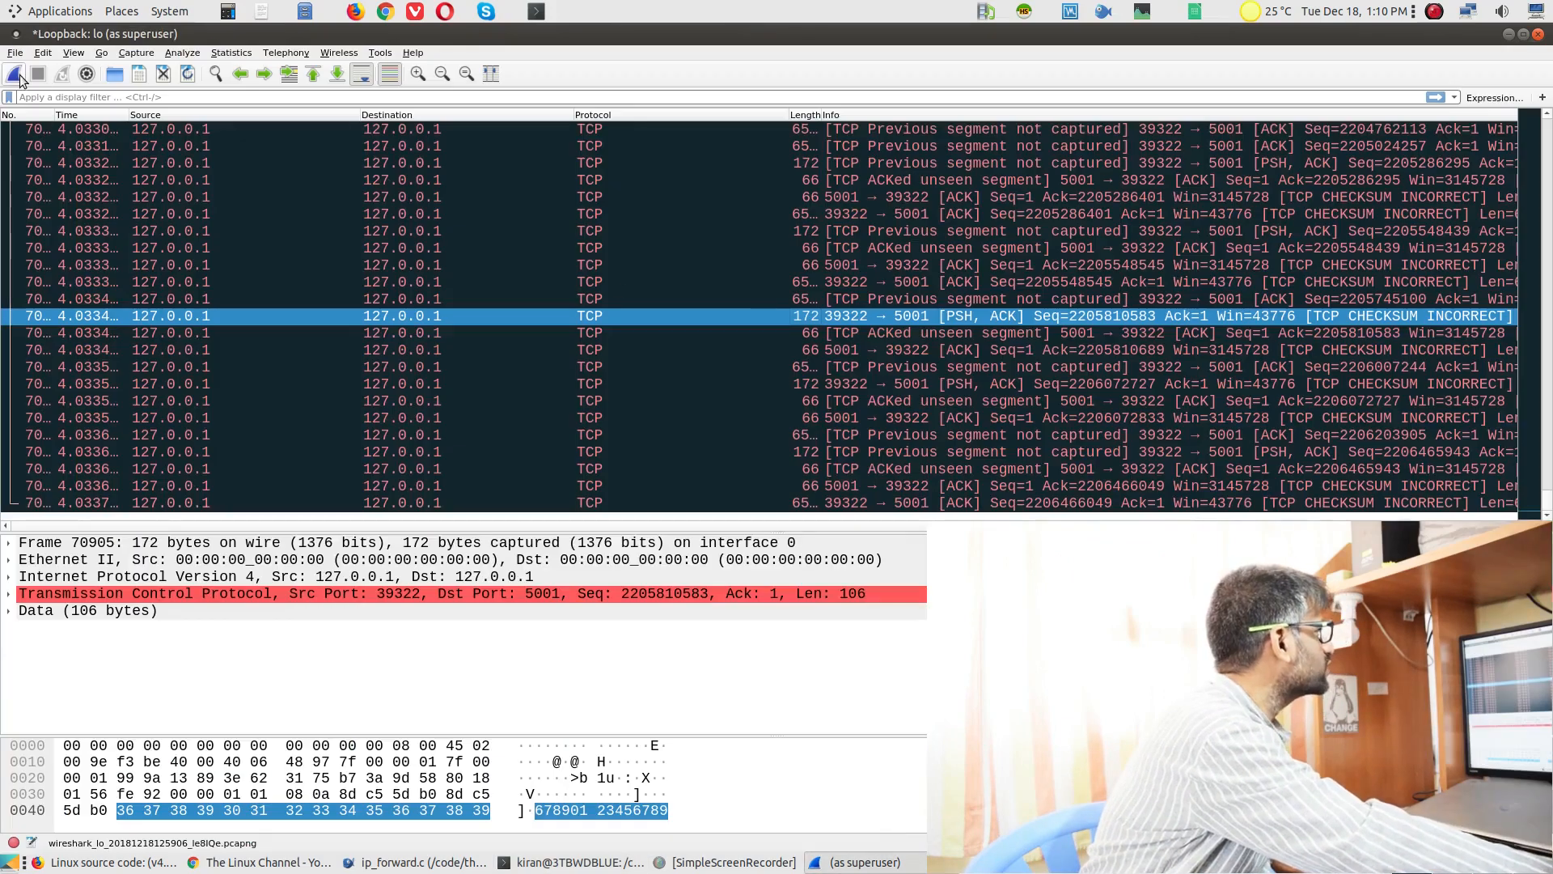
# - Start a live capture on eno1, continuing without saving the old loopback packets
pyautogui.click(16, 73)
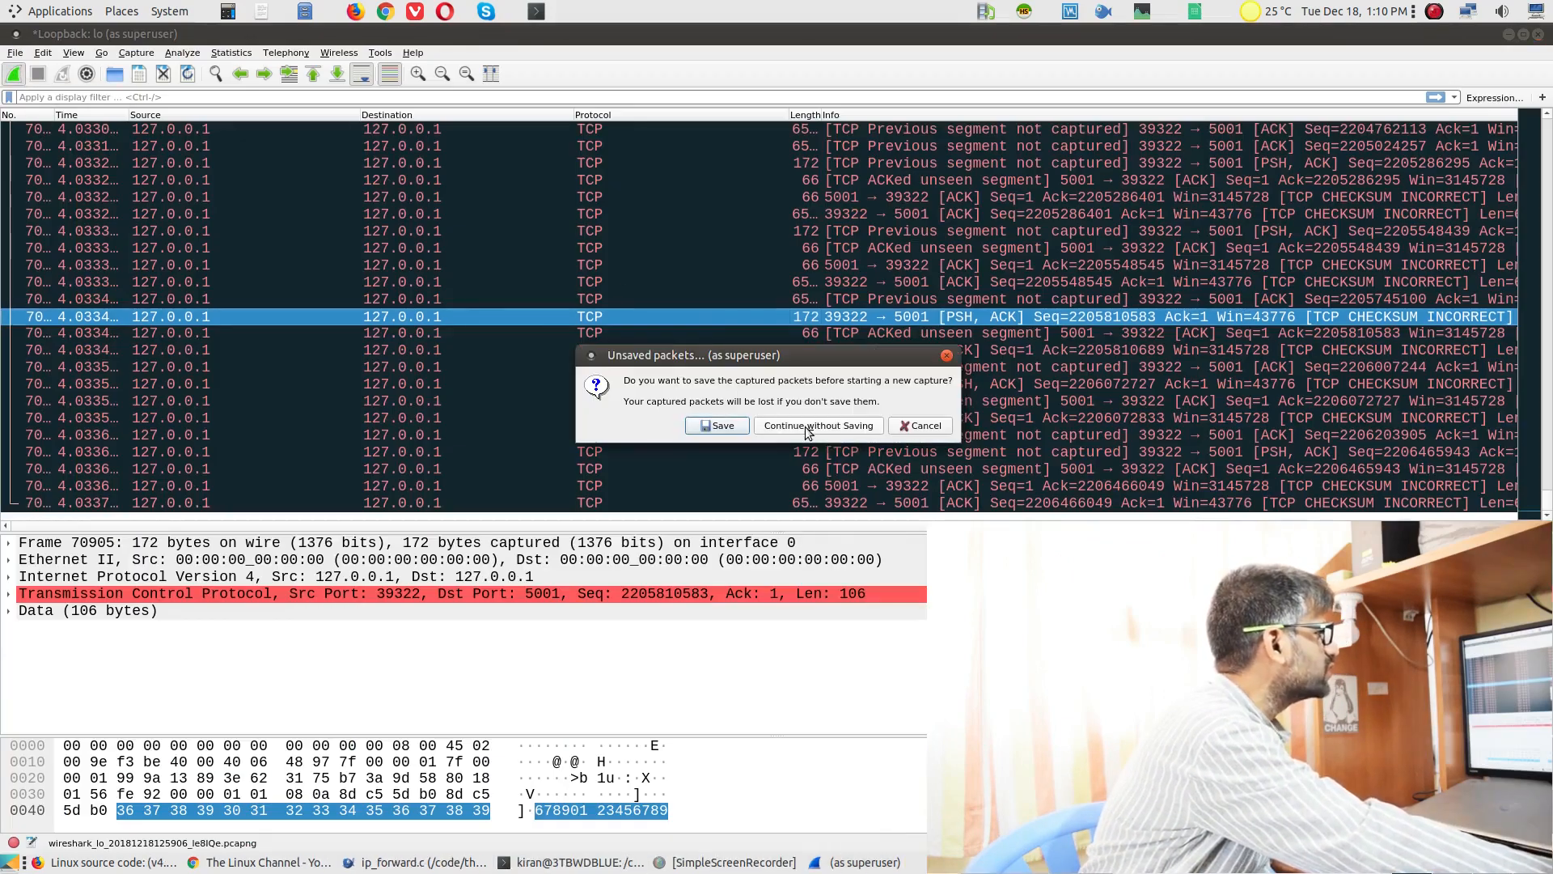
pyautogui.click(815, 426)
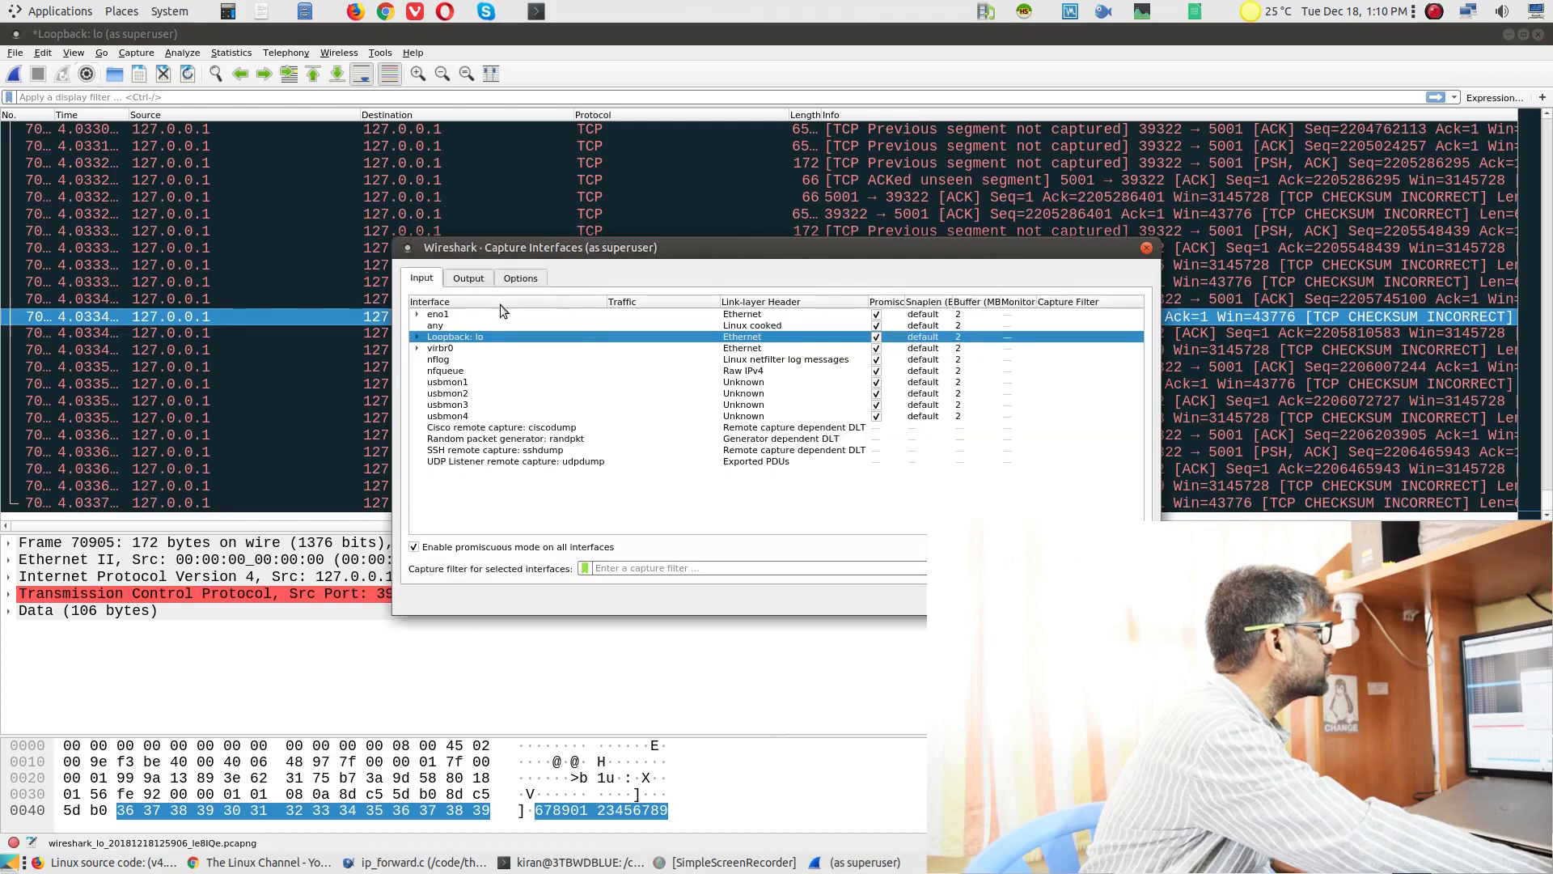
pyautogui.click(439, 314)
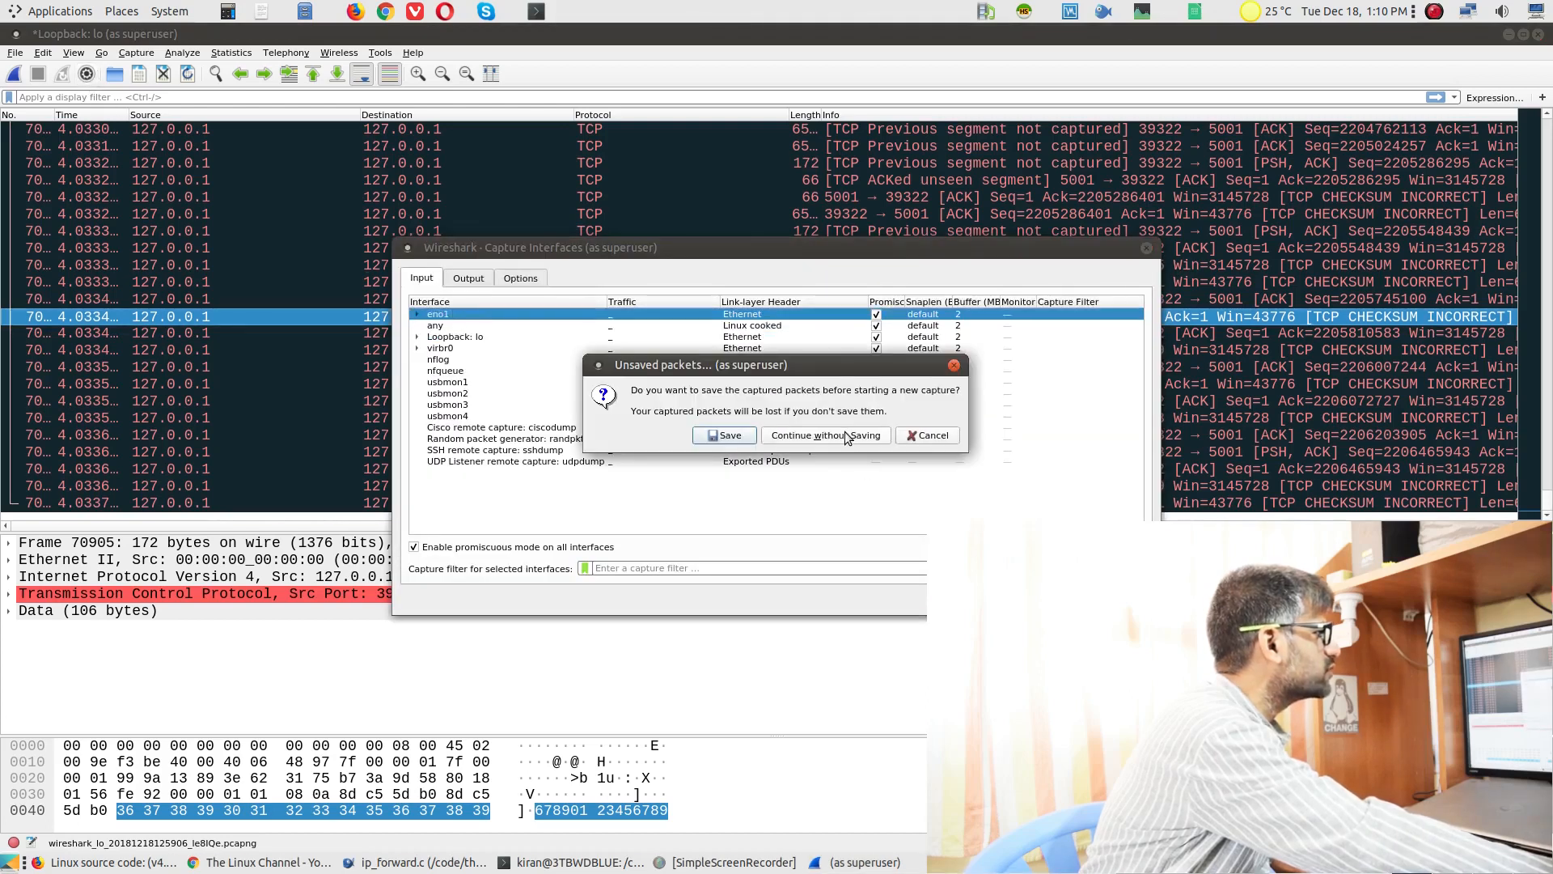
pyautogui.click(826, 435)
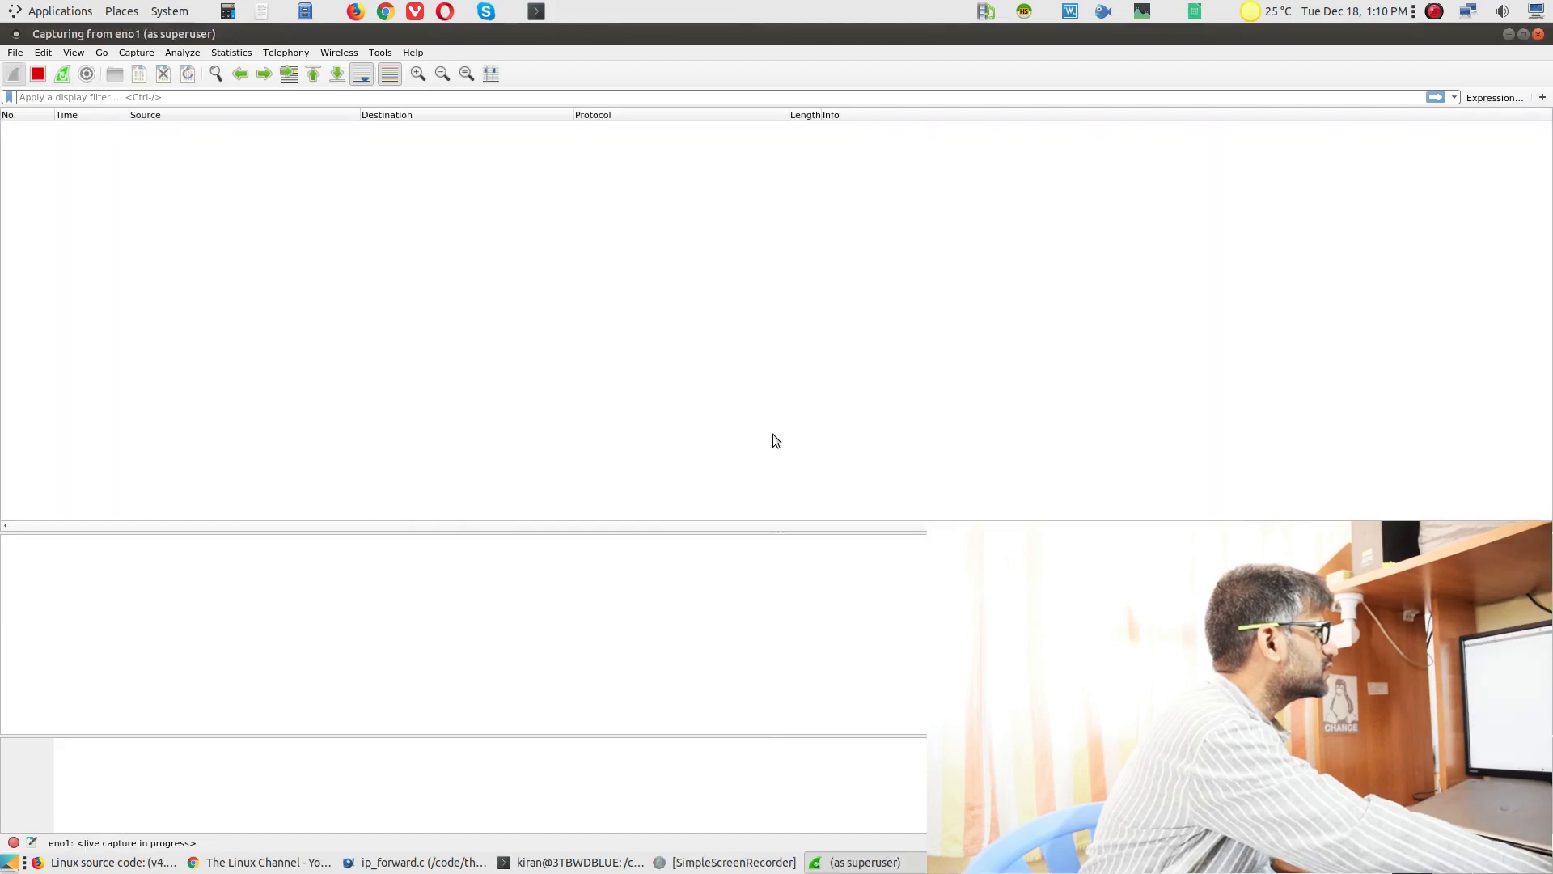